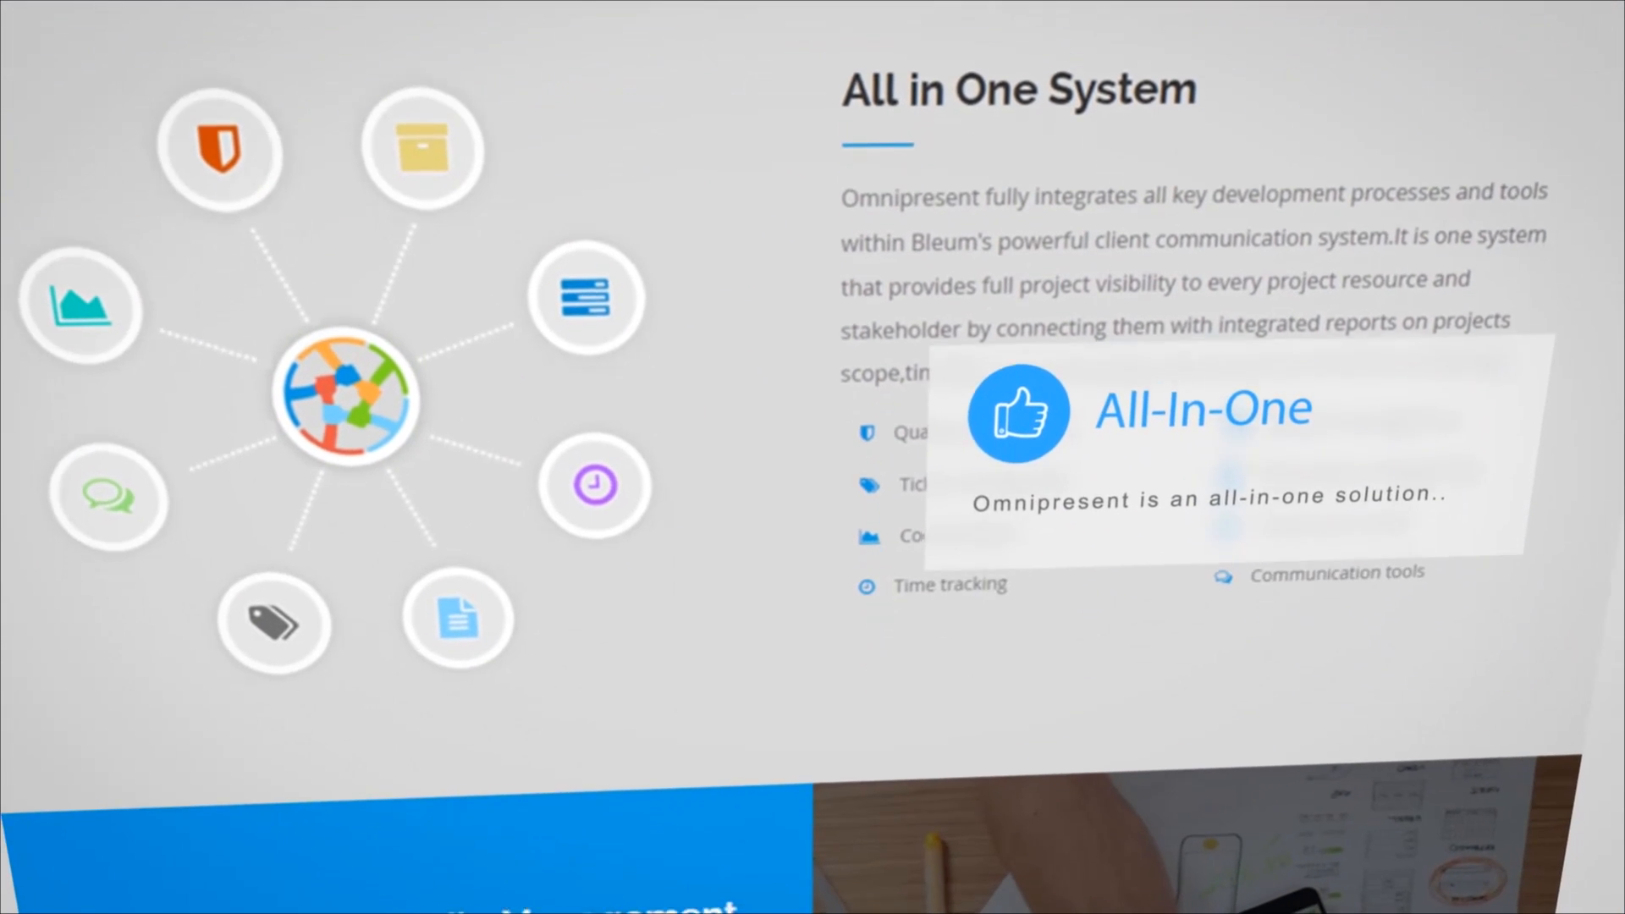
Step: Save the new Make ePayment story on the grooming board and set a sequence number on the payment performance story
scroll("down", 3)
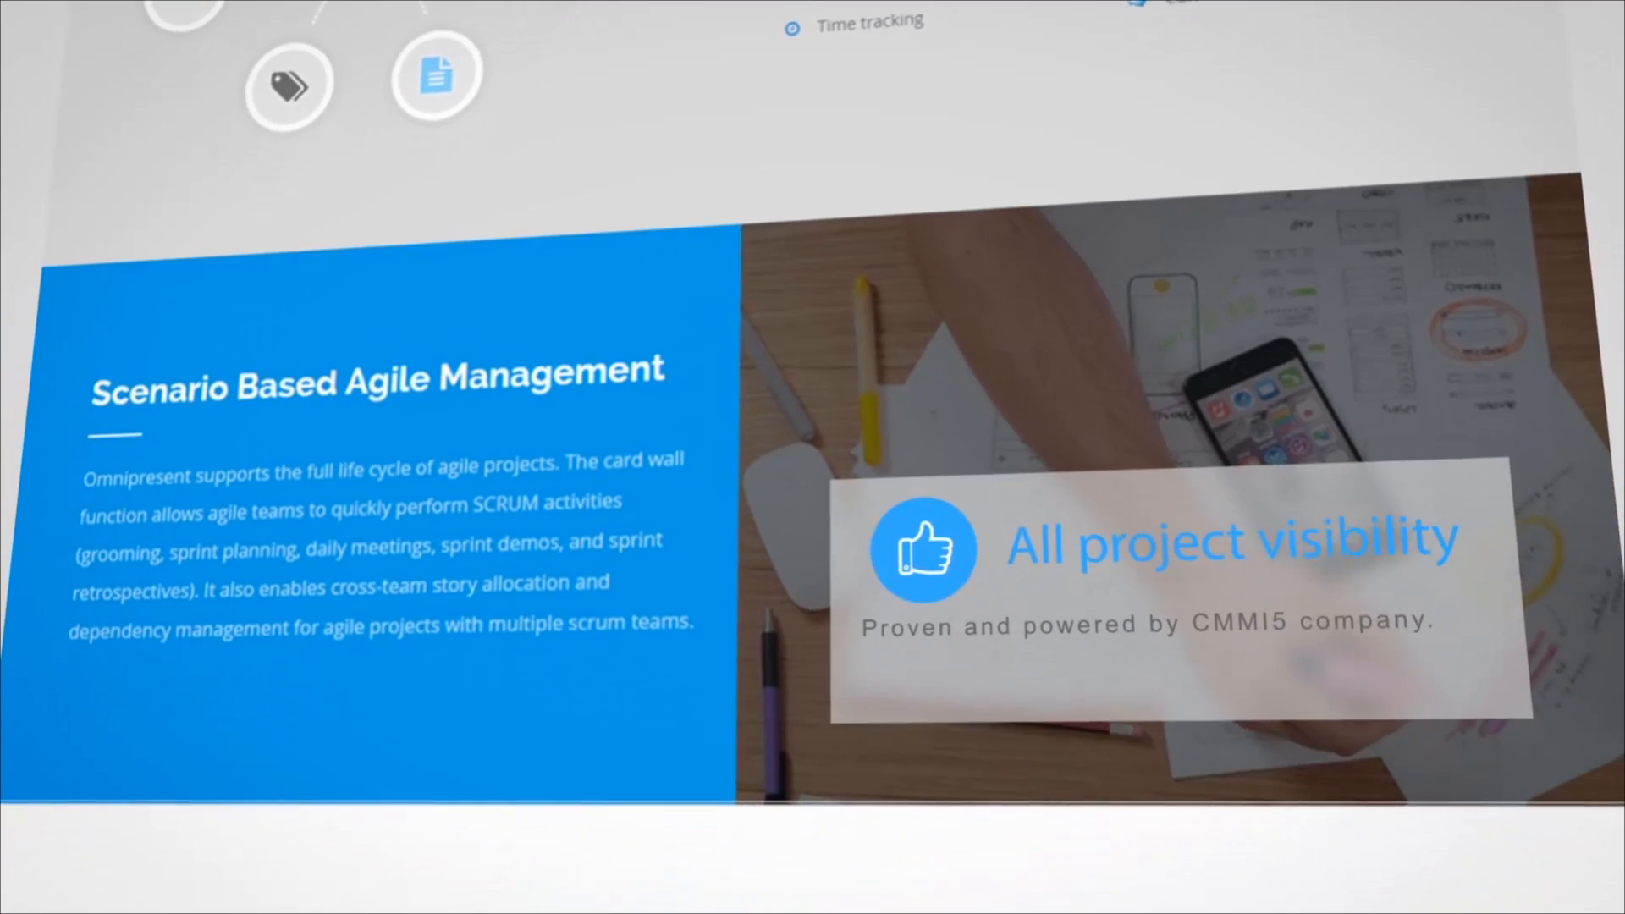
scroll("down", 3)
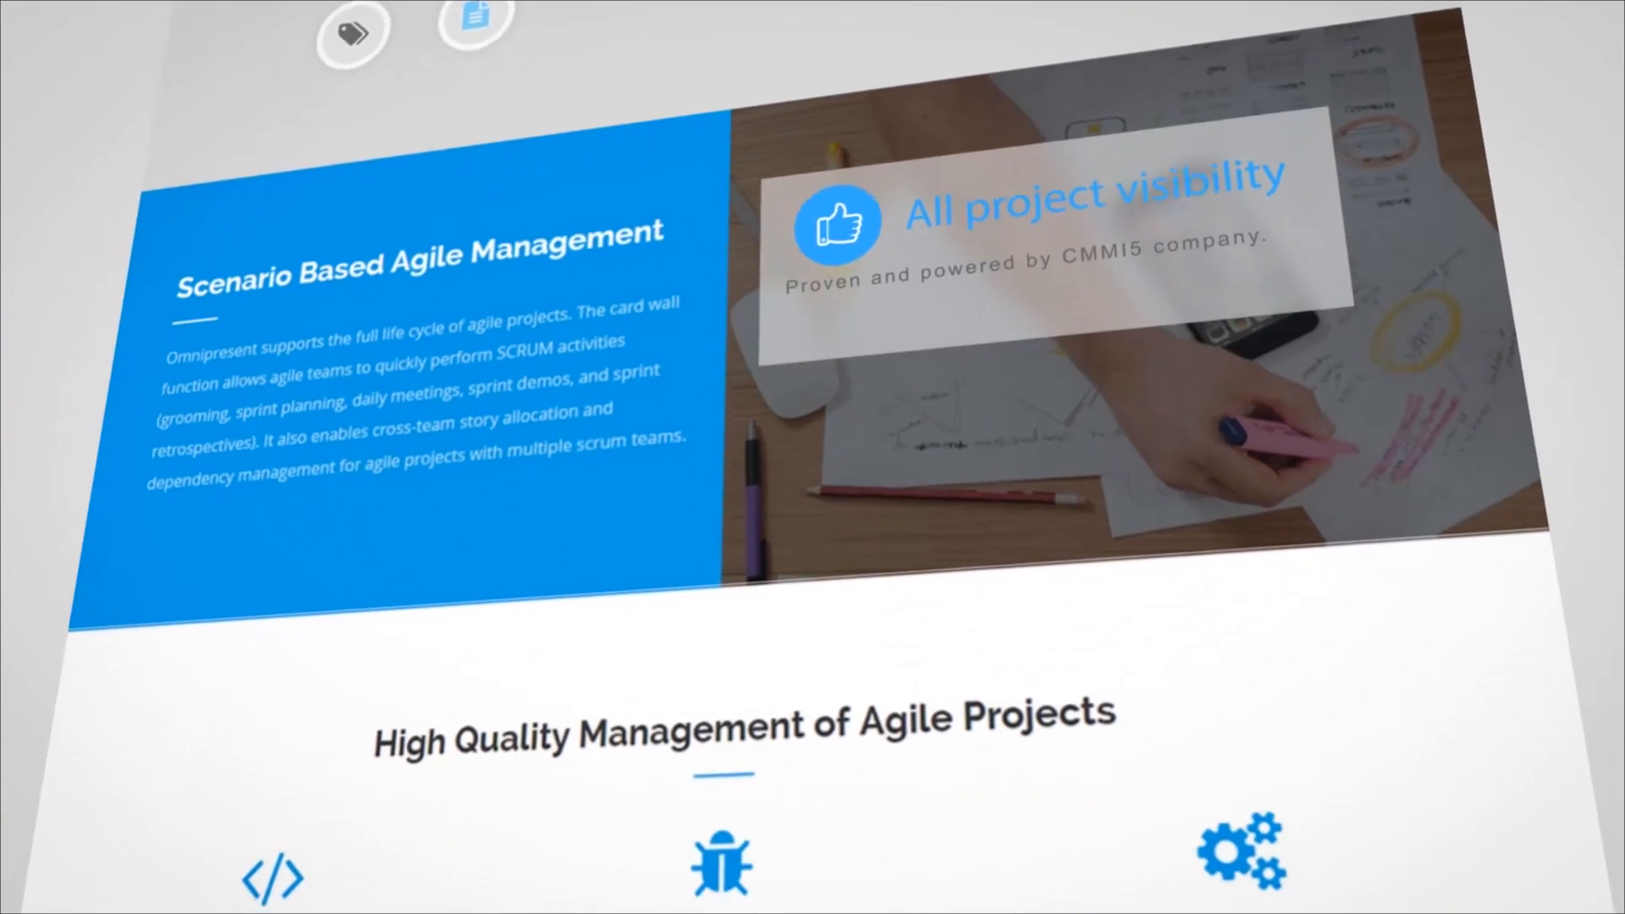
scroll("down", 3)
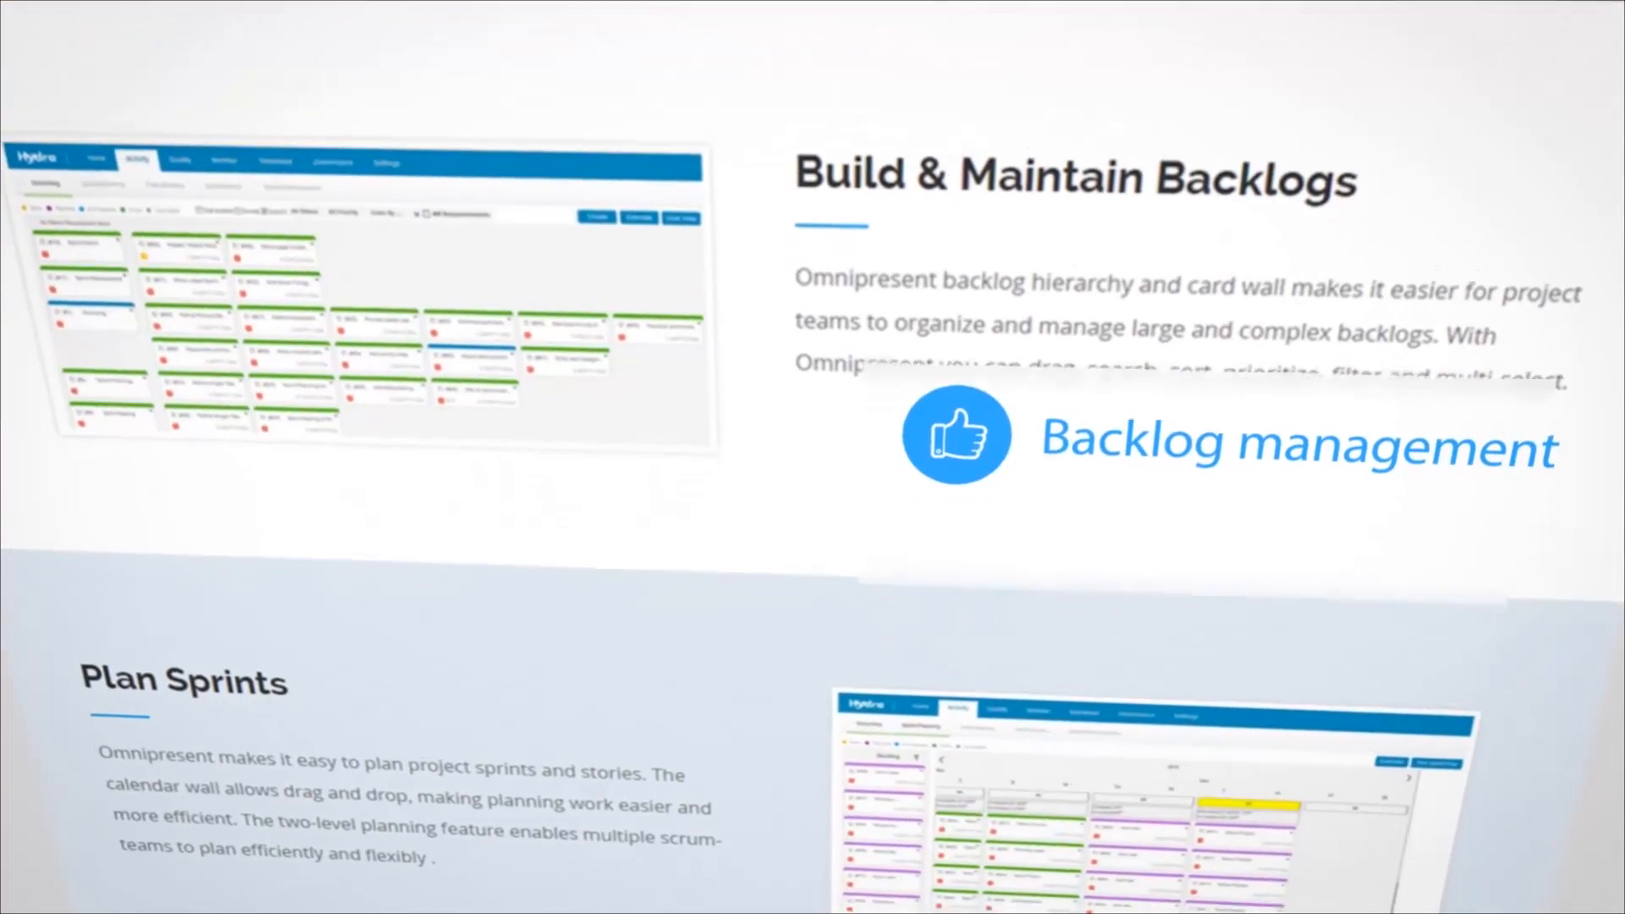
scroll("down", 3)
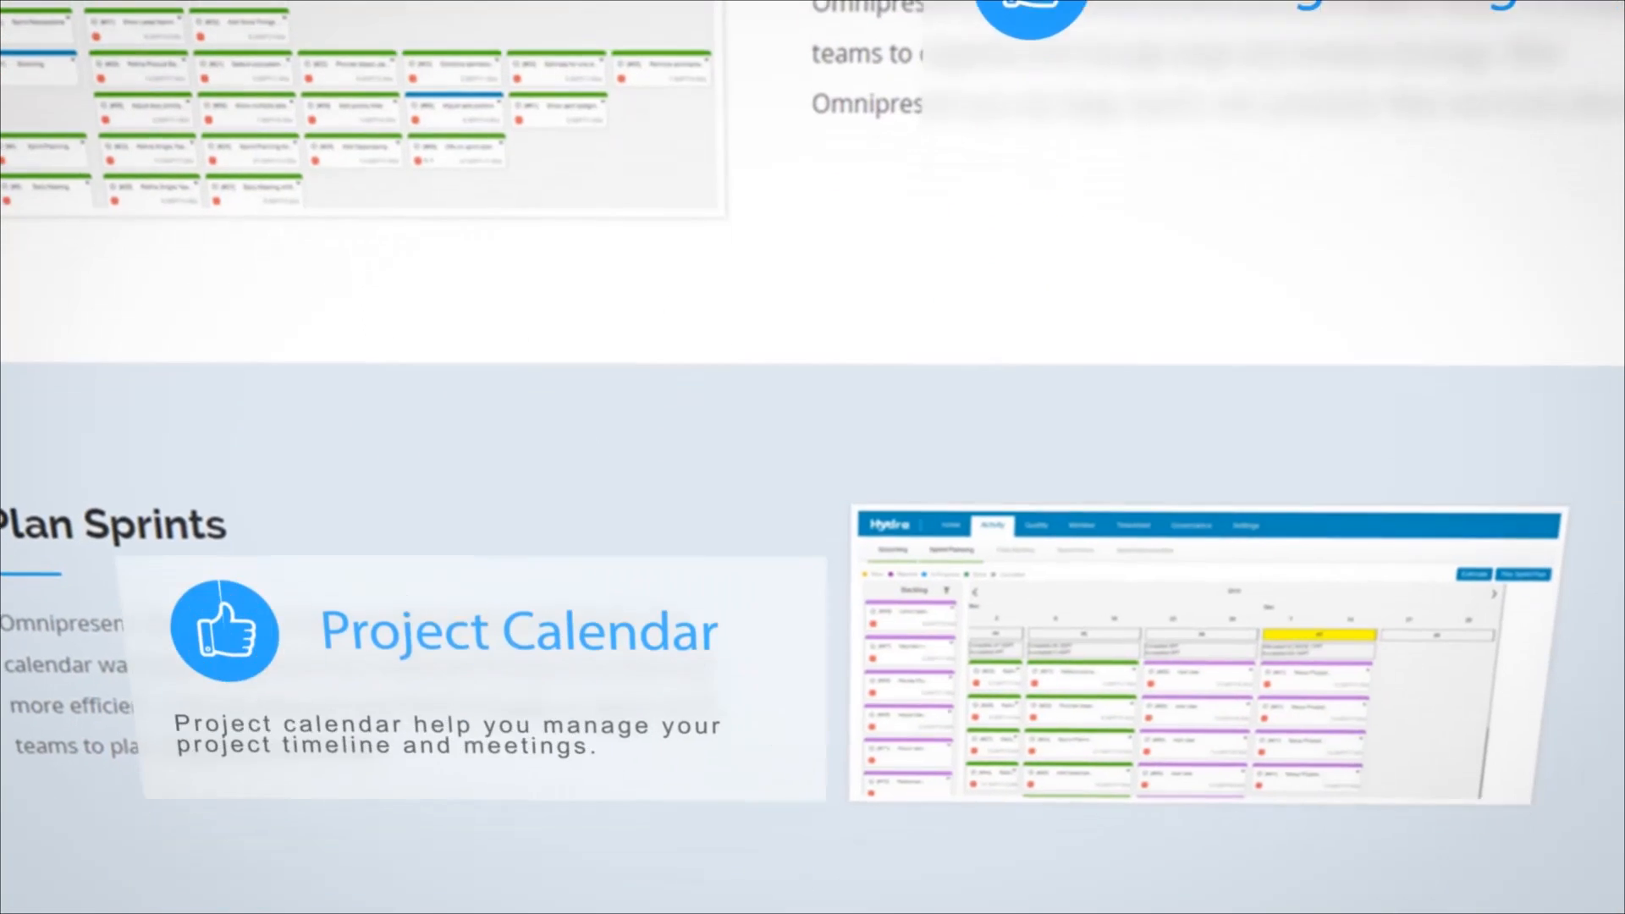
scroll("down", 3)
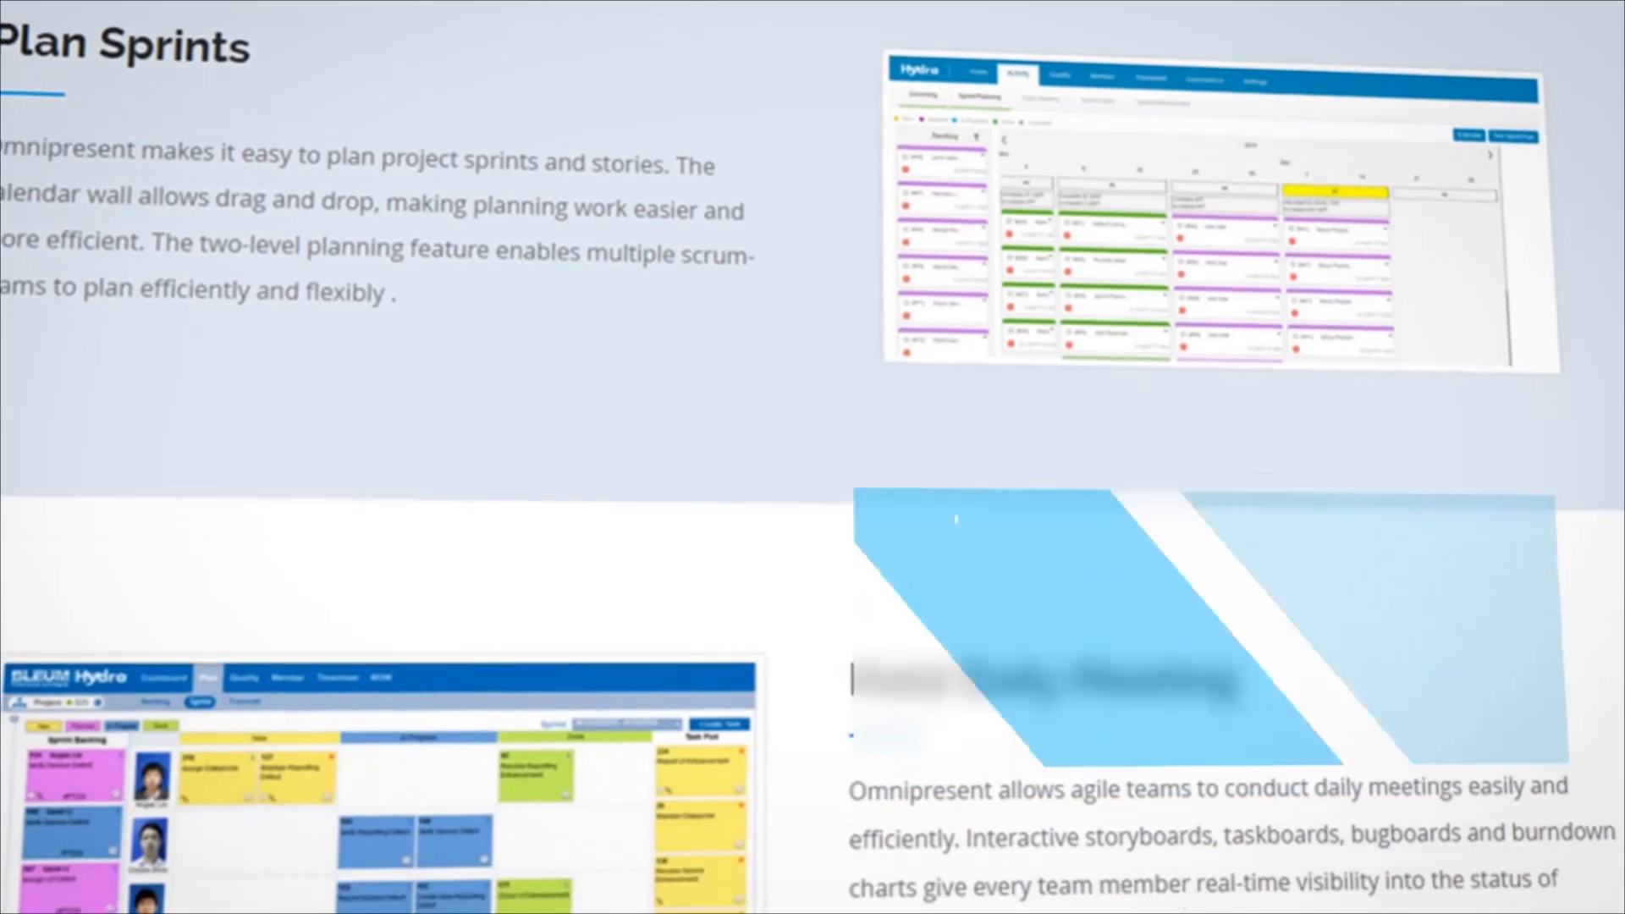
scroll("down", 3)
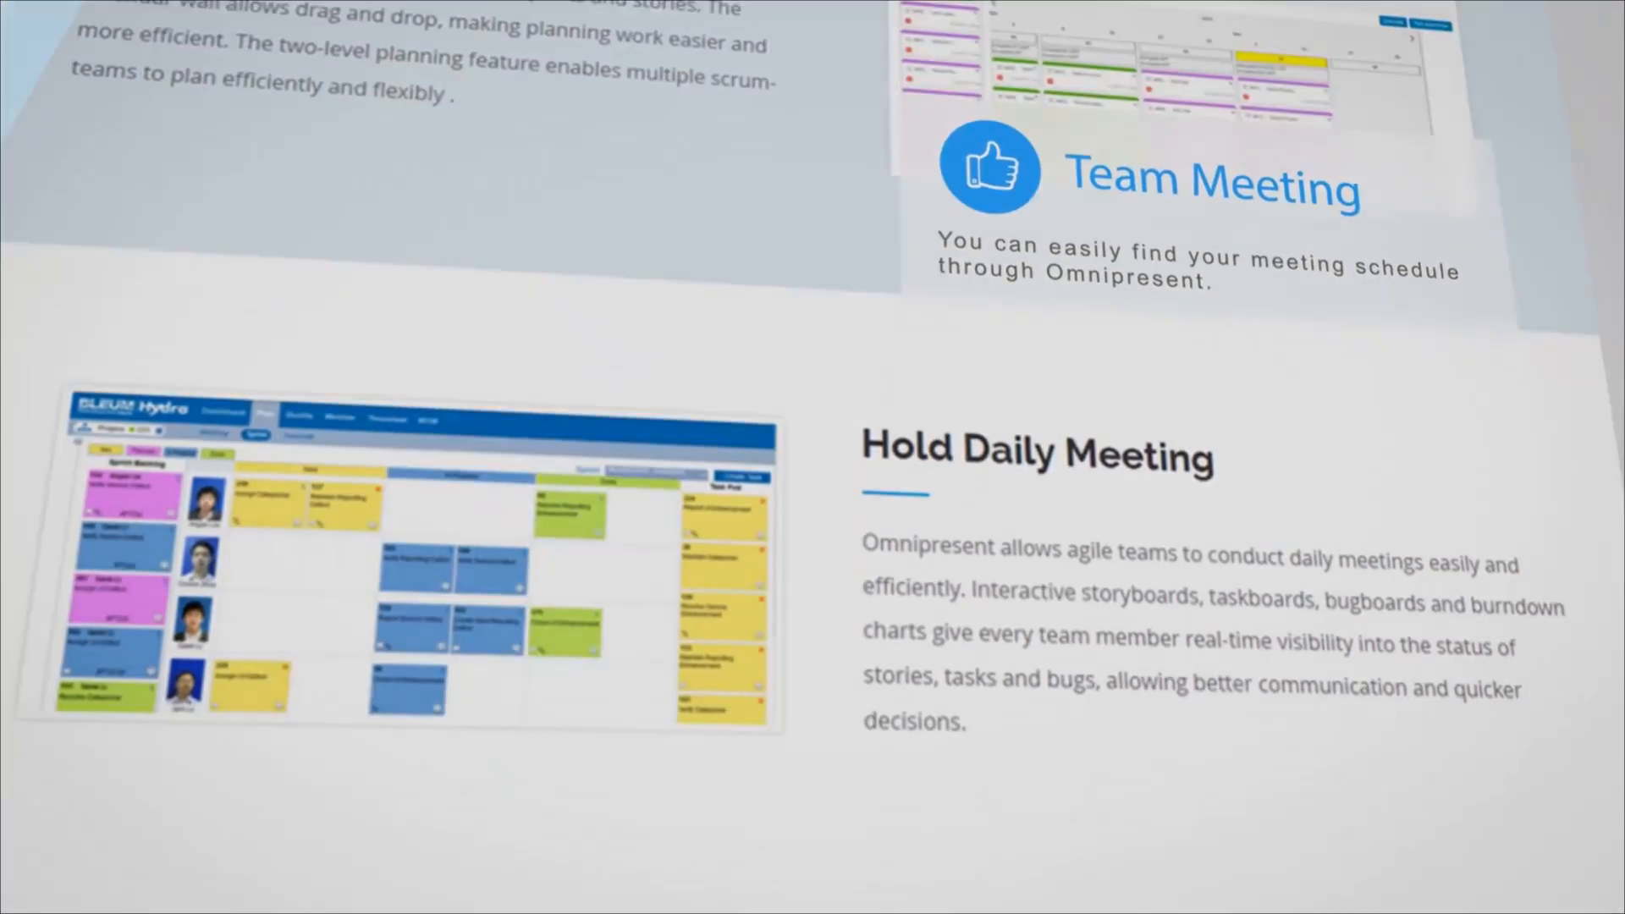
scroll("down", 3)
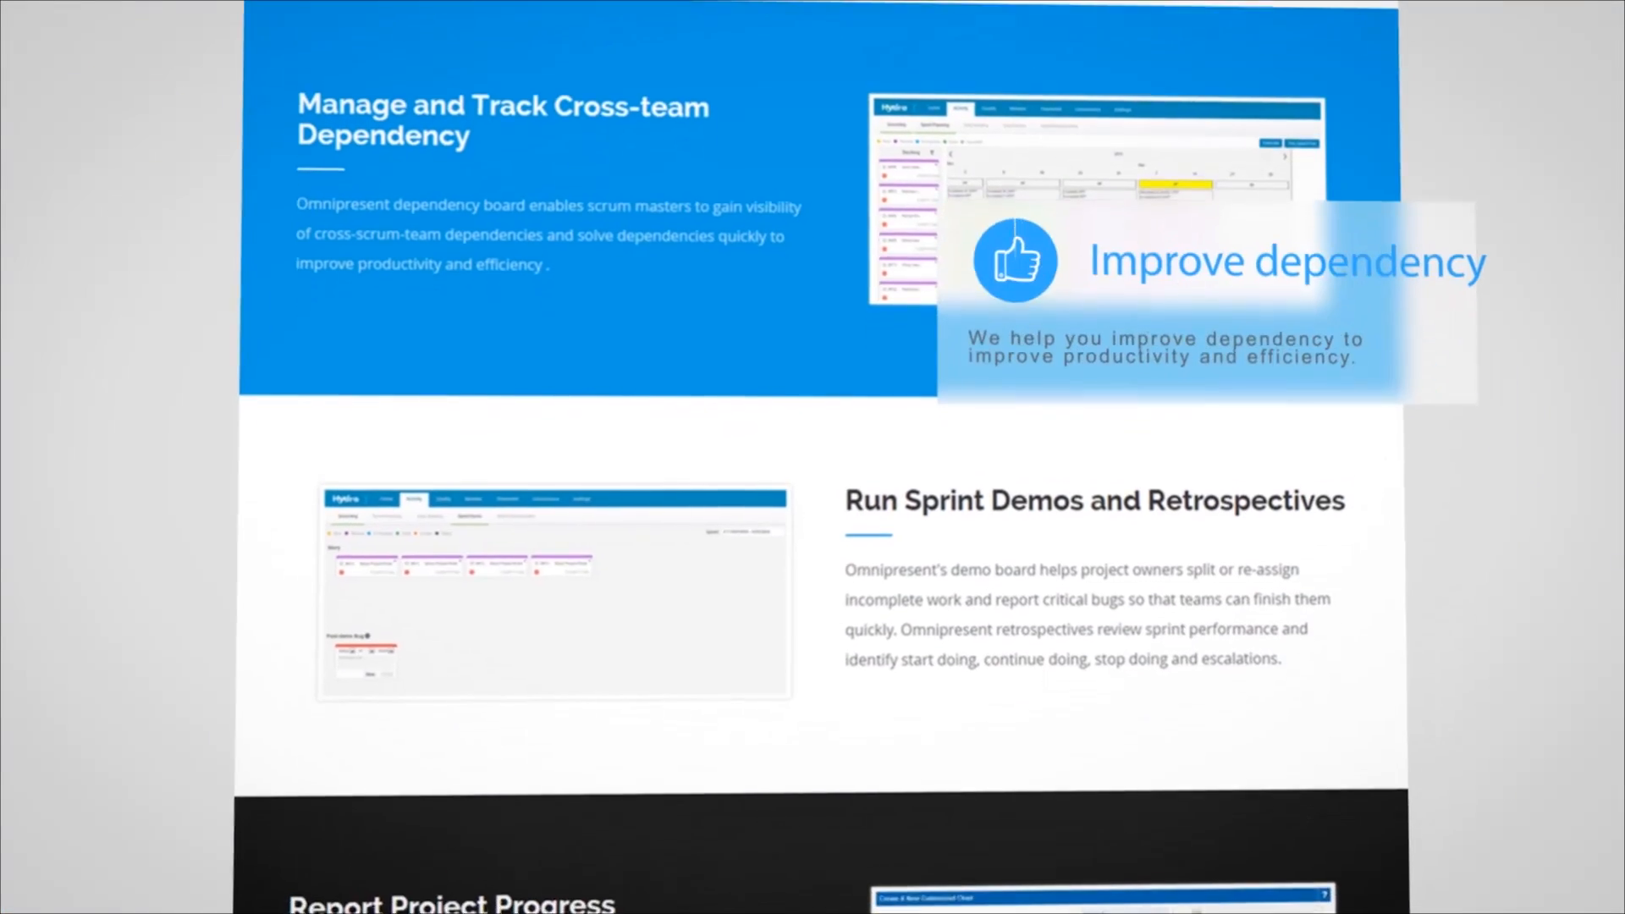
scroll("down", 3)
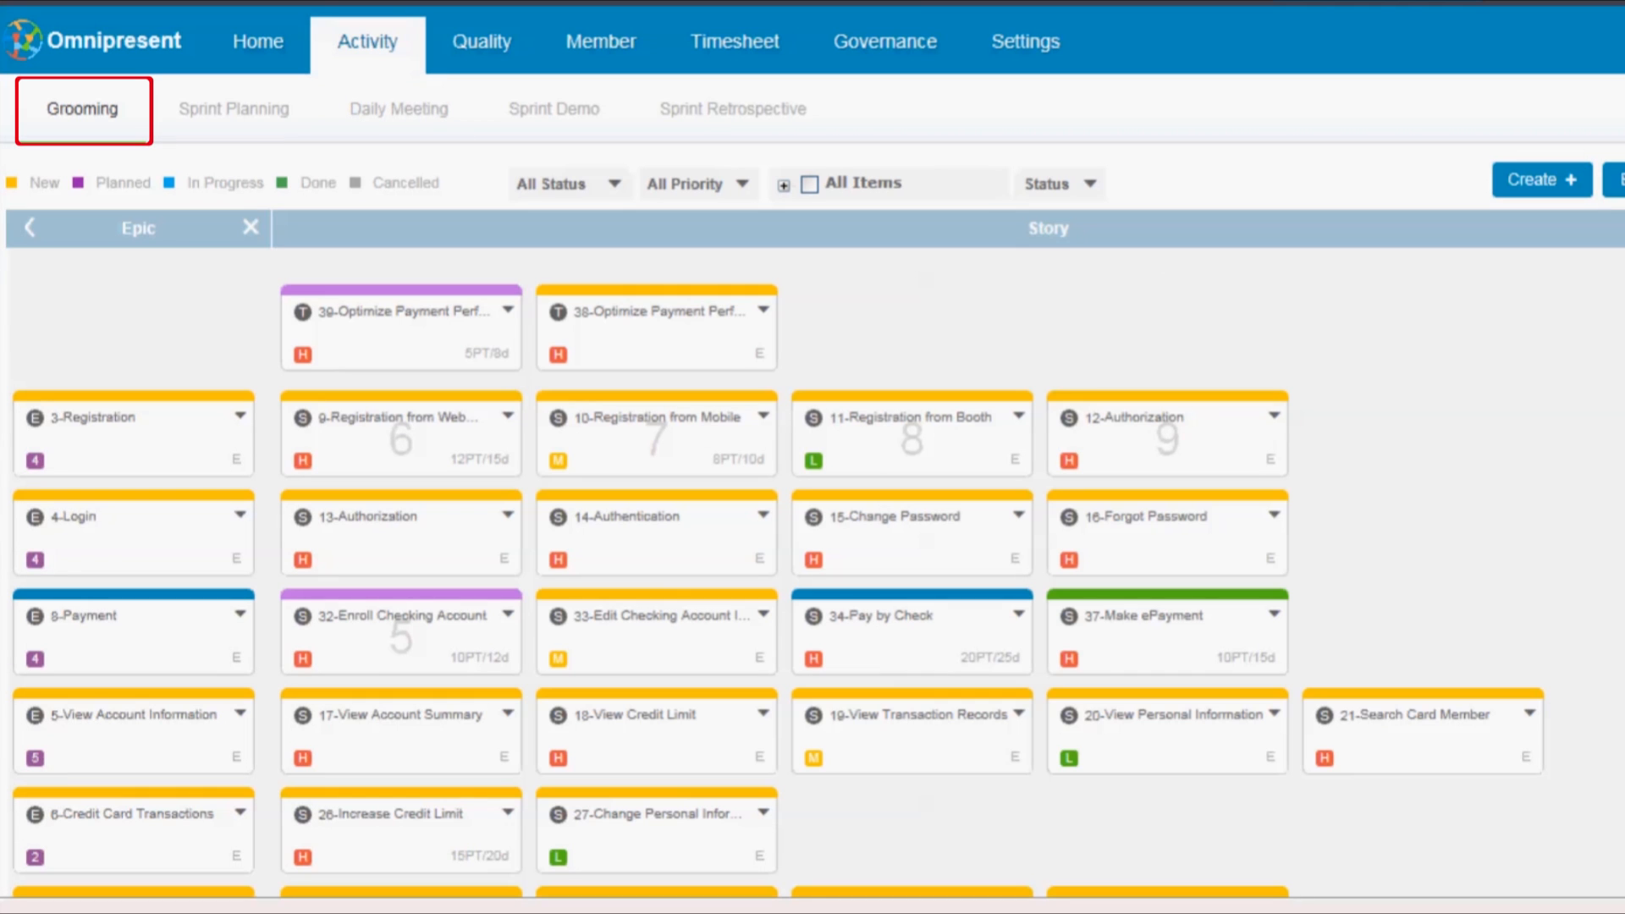
scroll("down", 3)
type("Make ePayment")
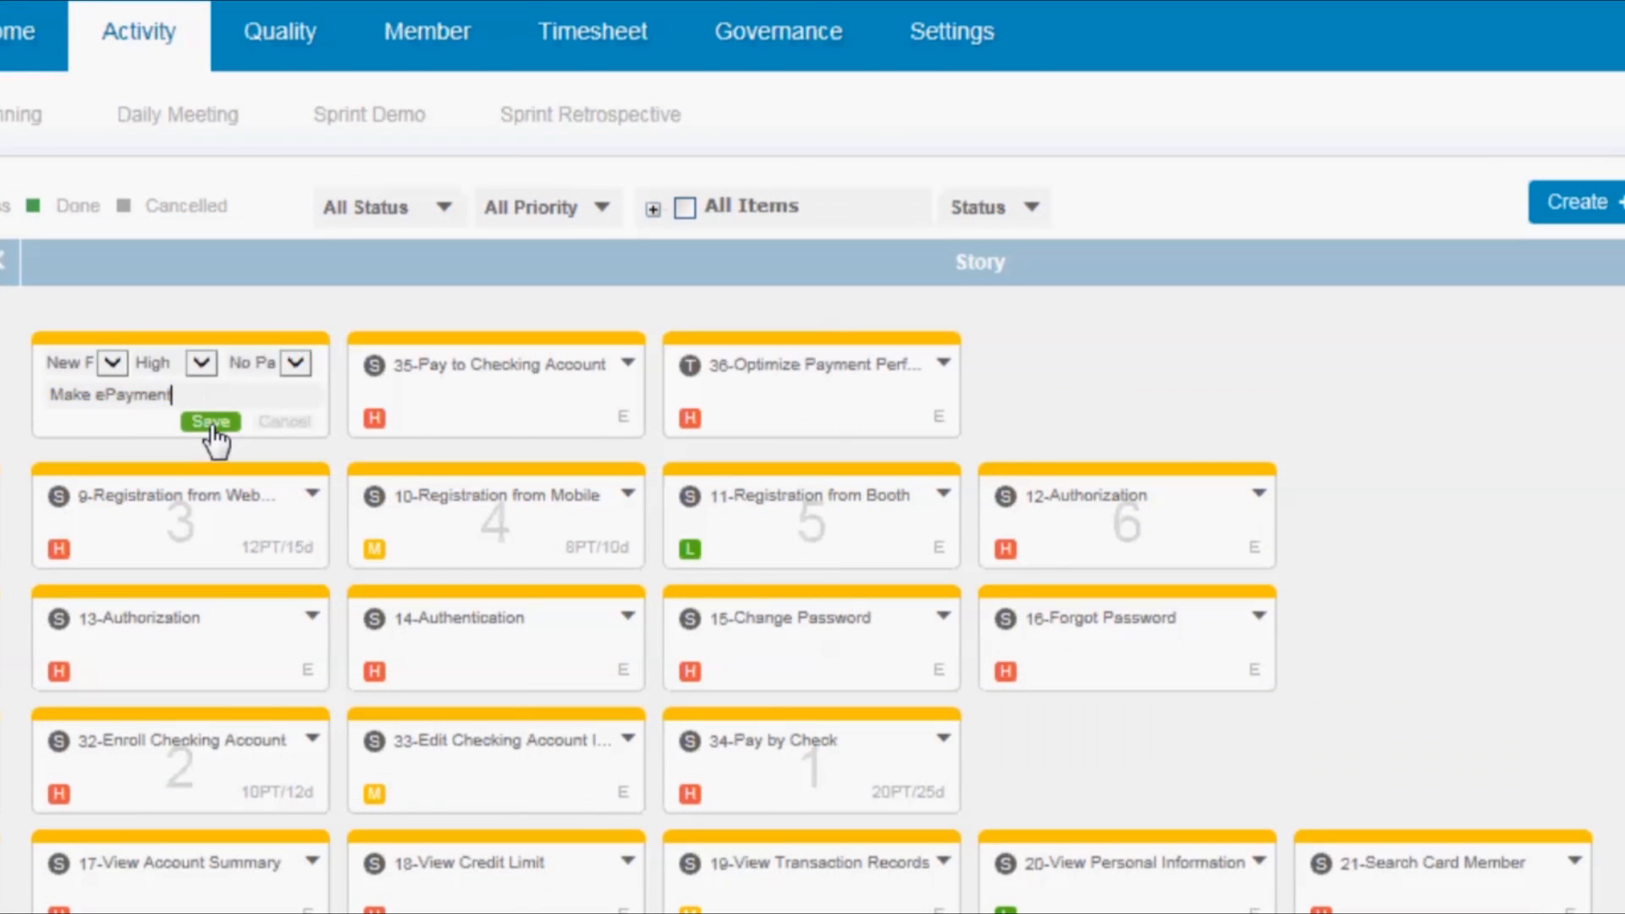
left_click(209, 422)
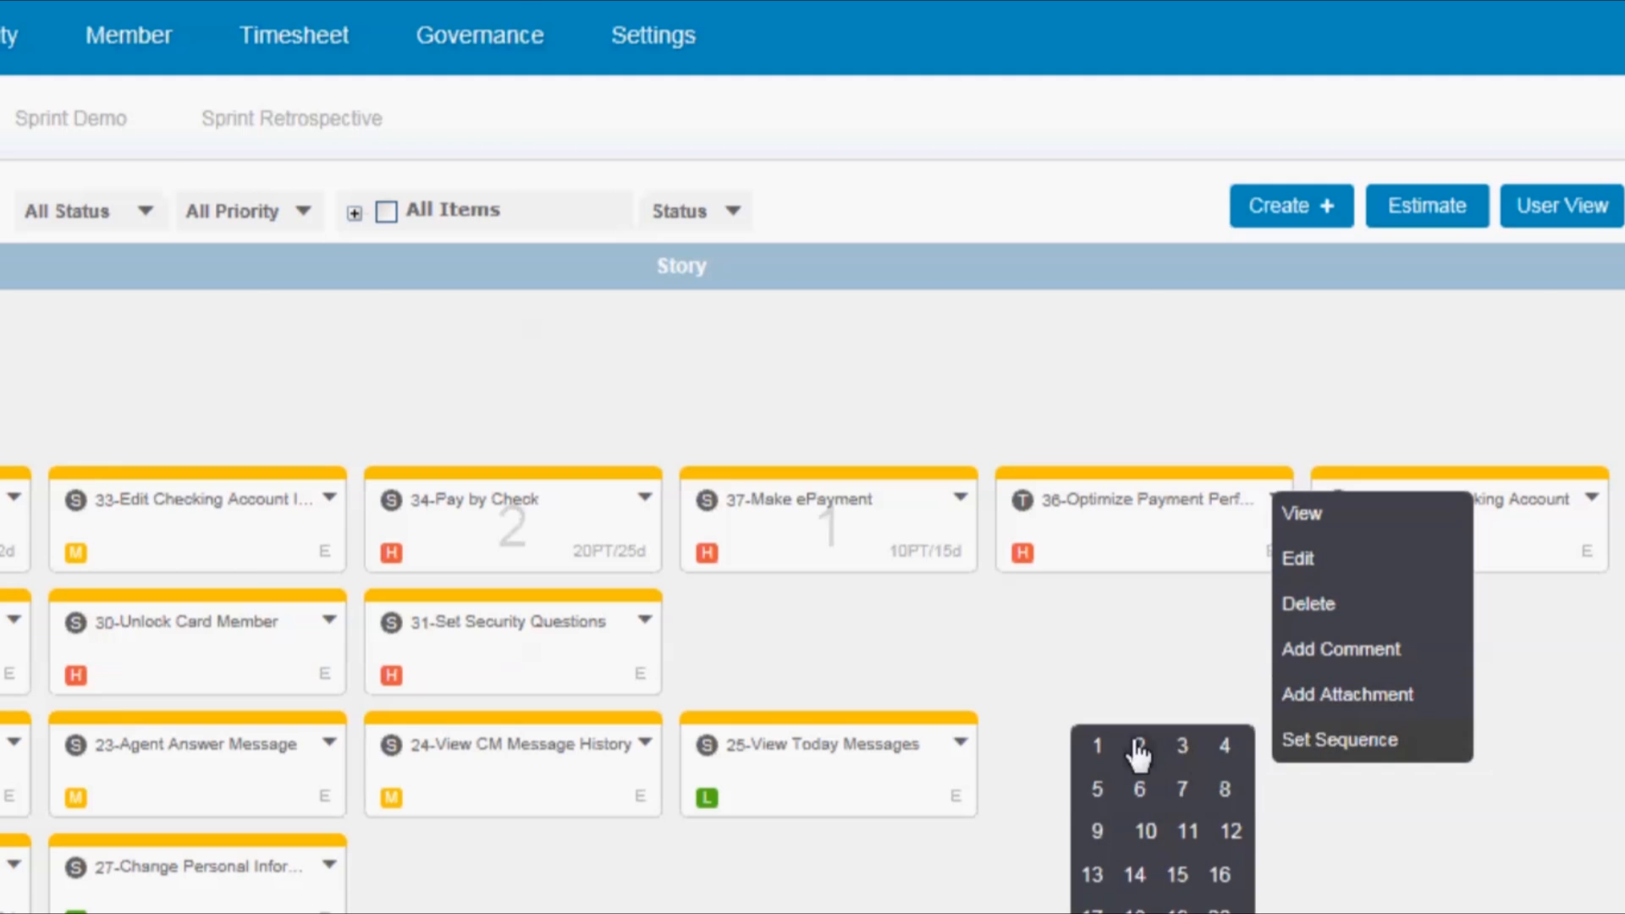
left_click(237, 96)
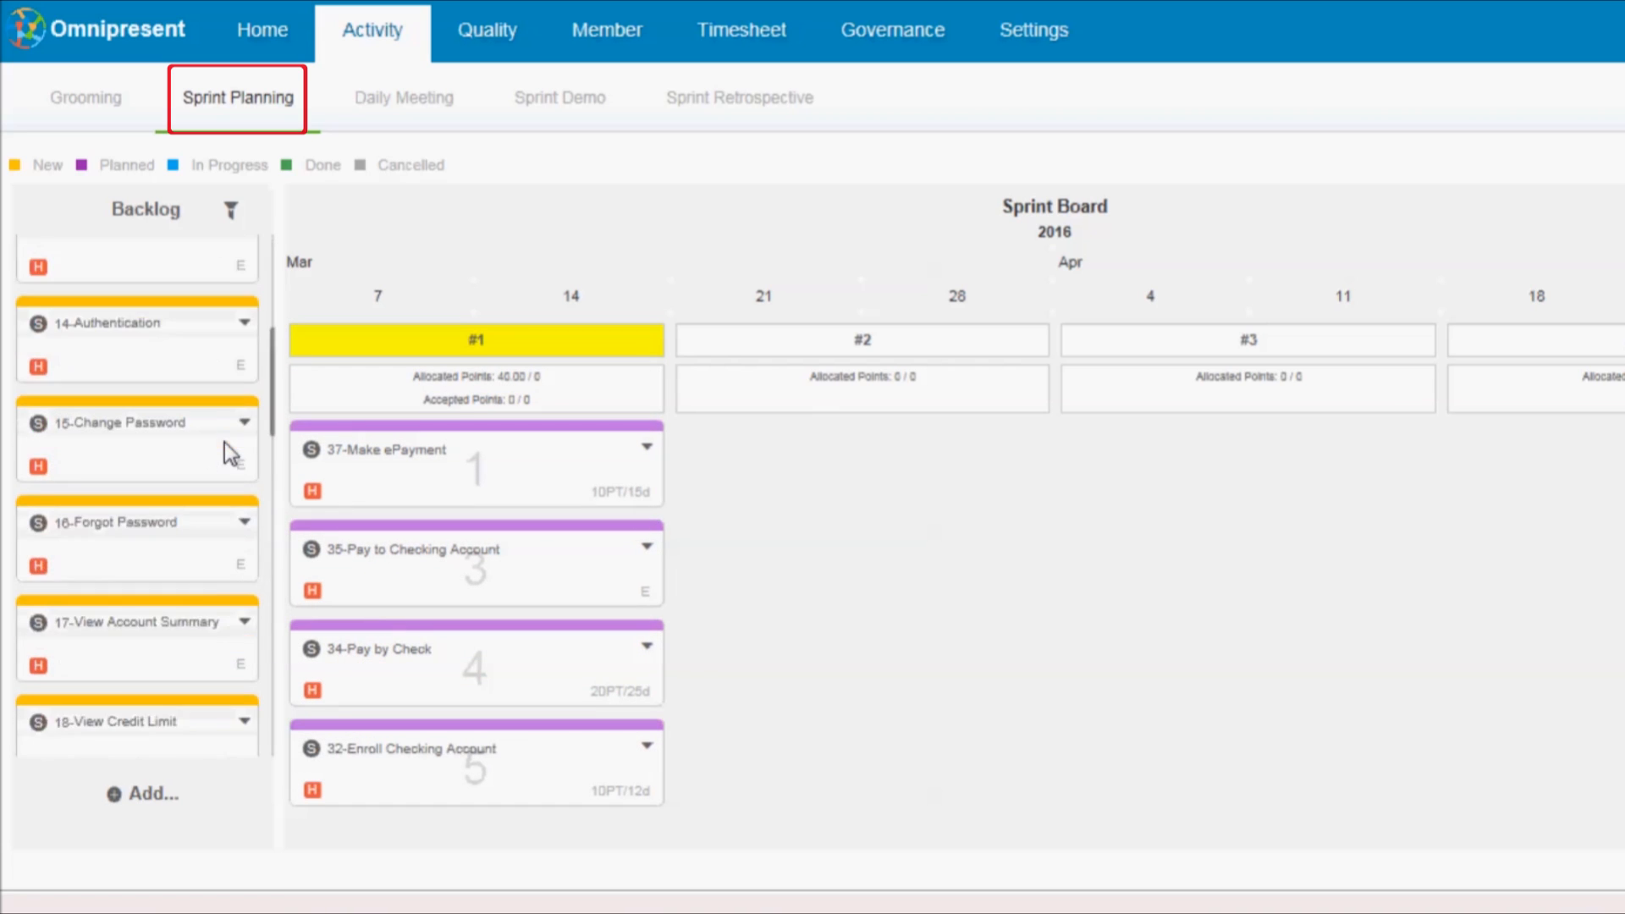
Step: Move the backlog stories into sprint #1 on the Sprint Board
scroll("down", 3)
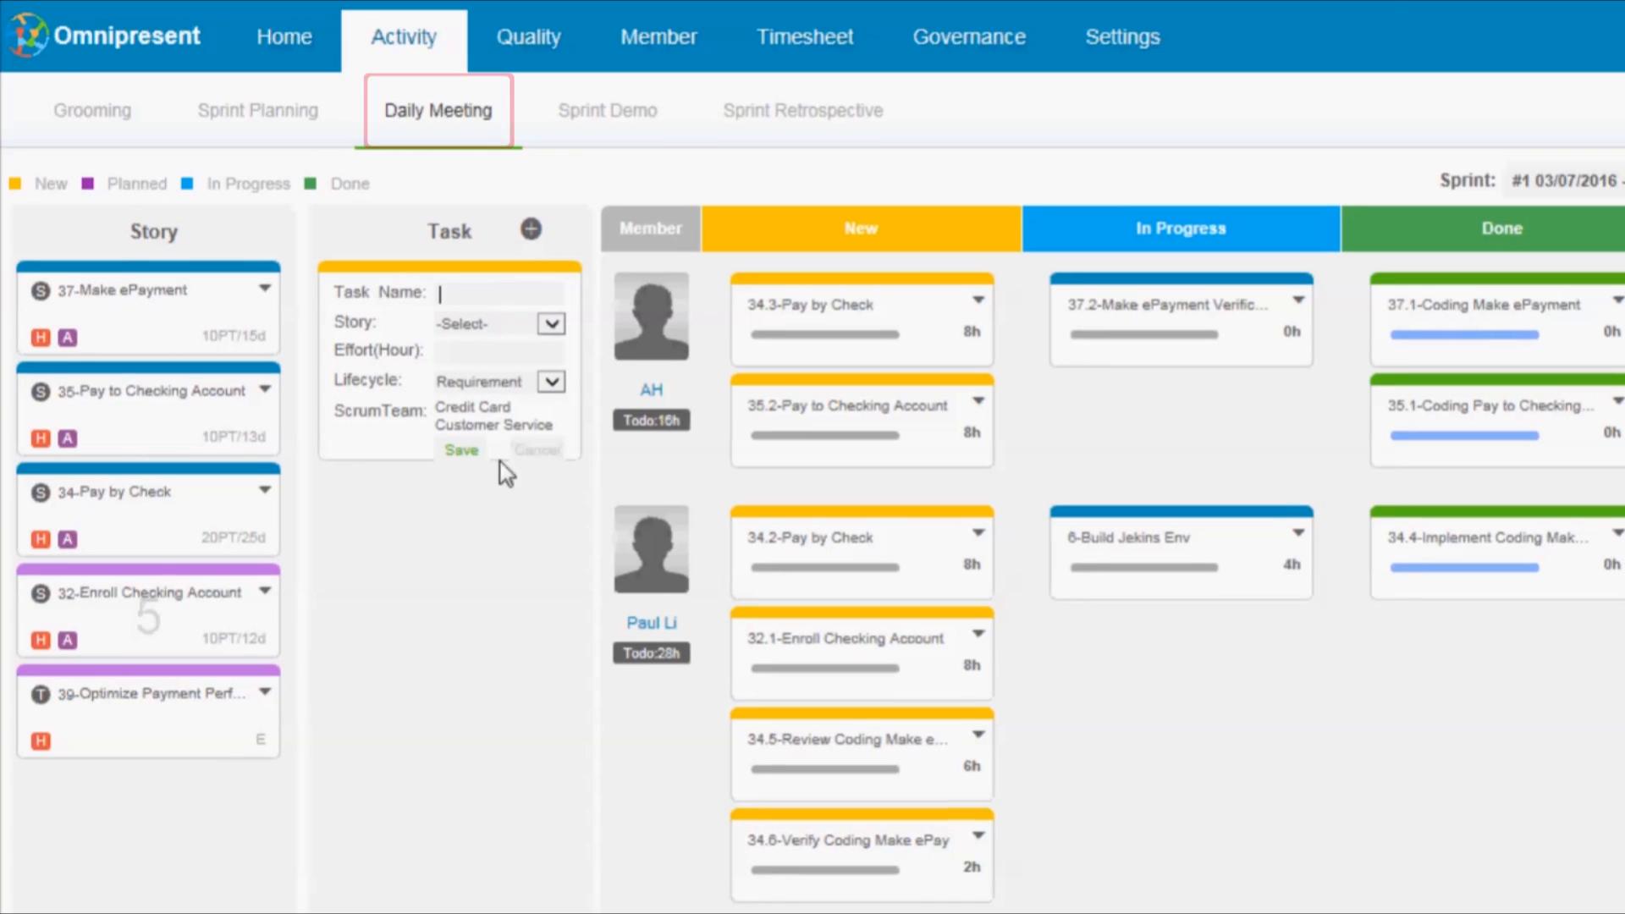
Step: Create the Setup STG Env task and move it into the top member's New lane
type("Setup STG Env")
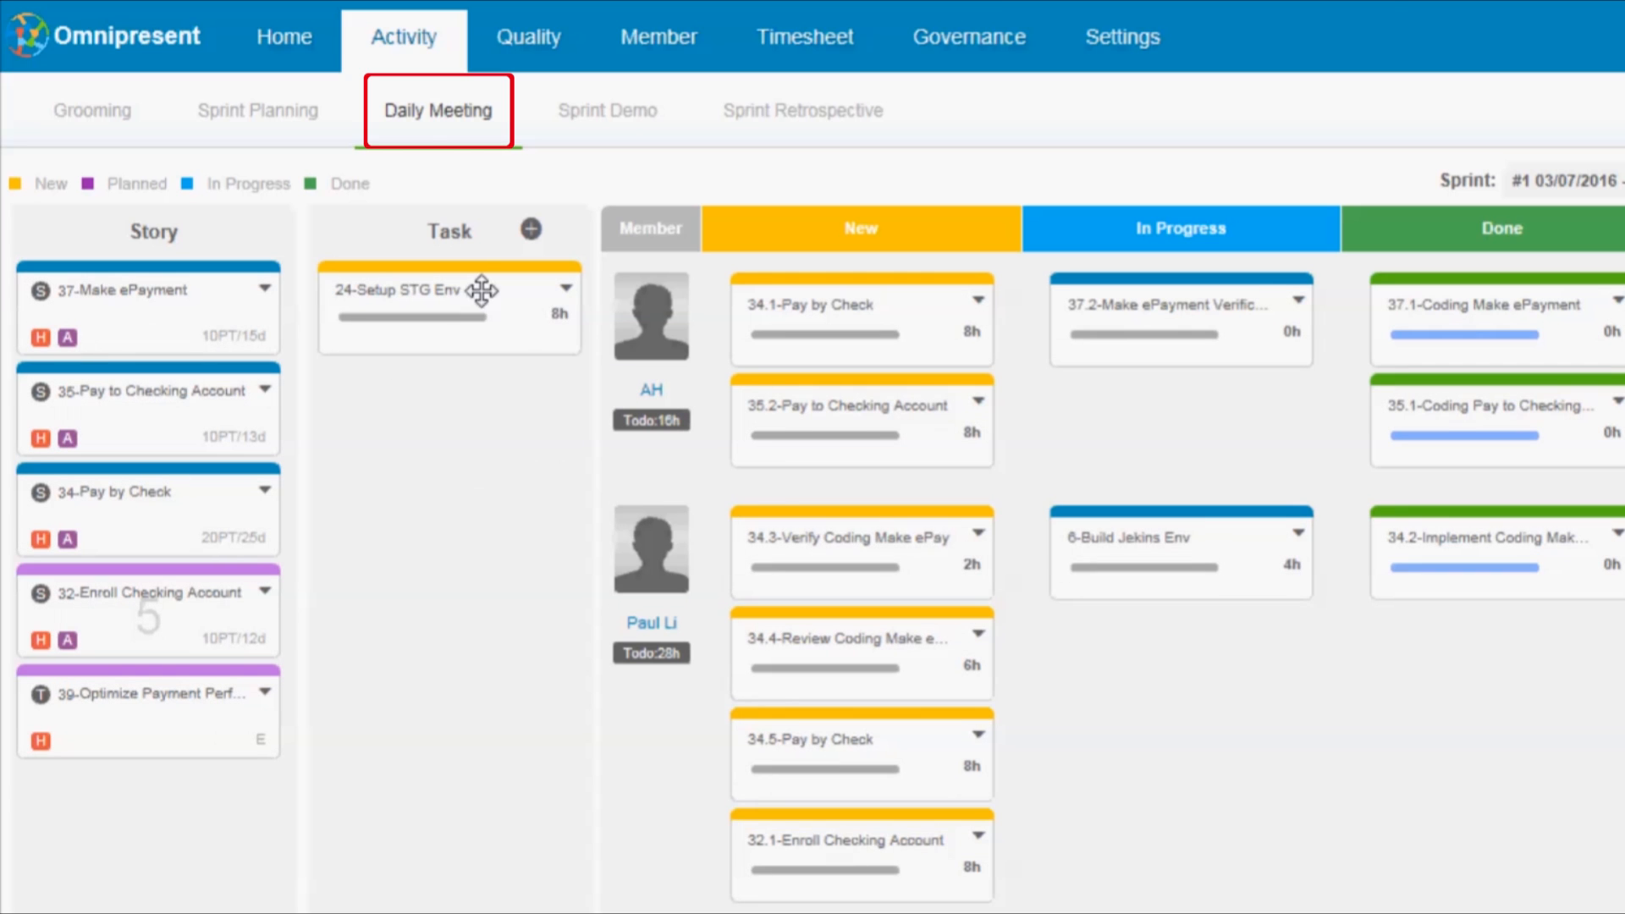
left_click_drag(448, 301, 860, 522)
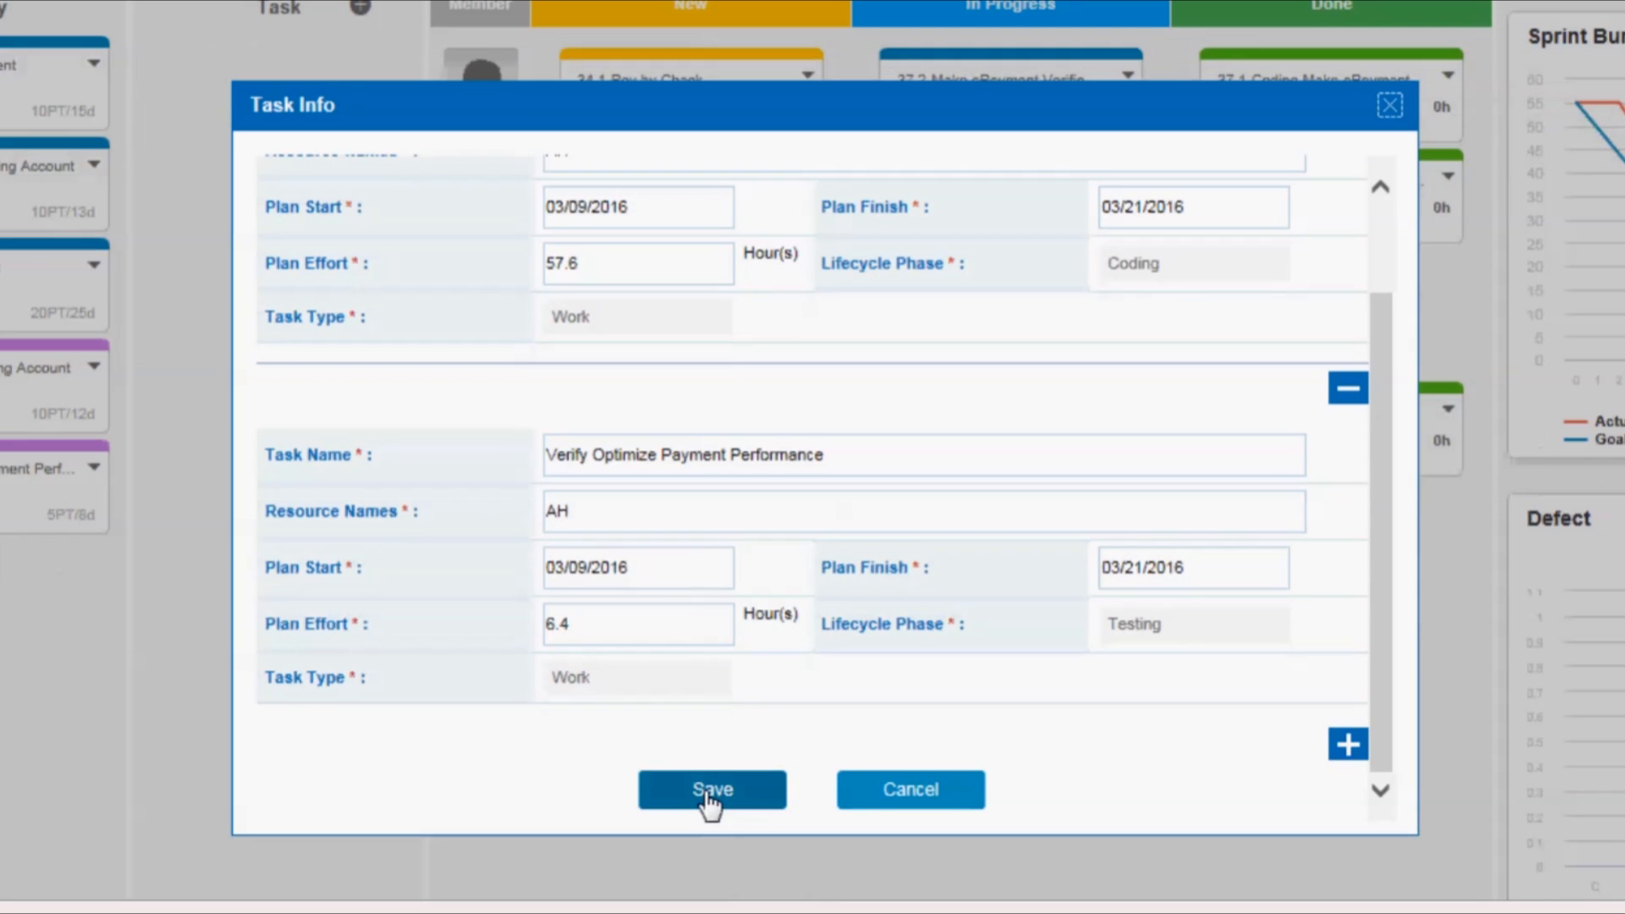
Step: Save the Optimize Payment Performance coding and verify tasks and submit effort on Make ePayment Verification
left_click(711, 789)
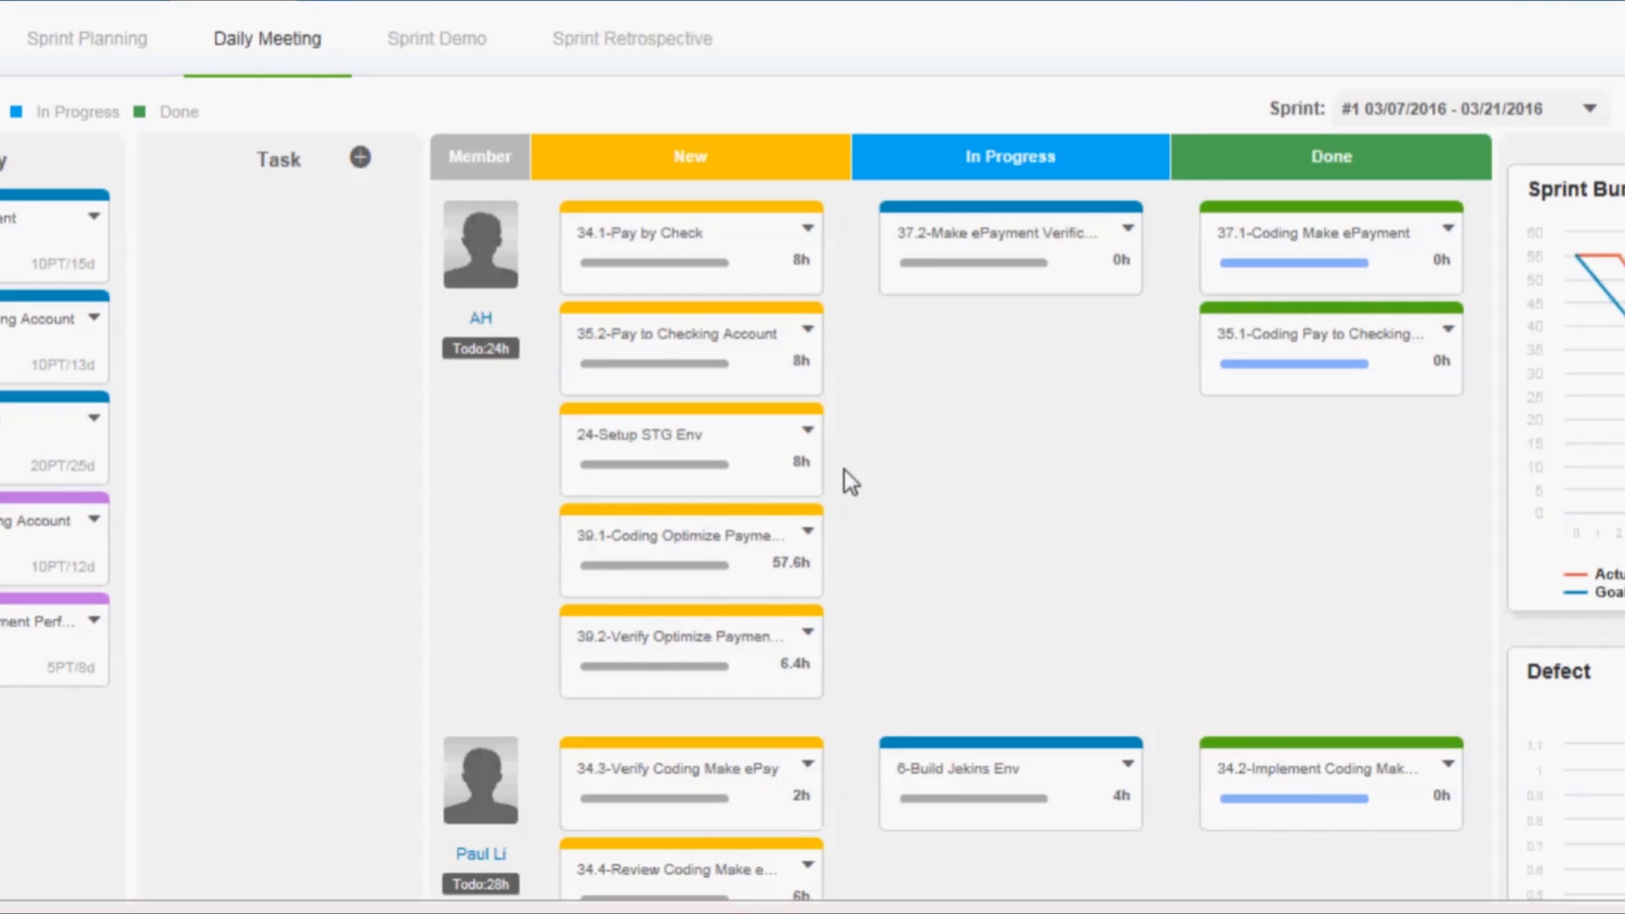
mouse_move(1127, 235)
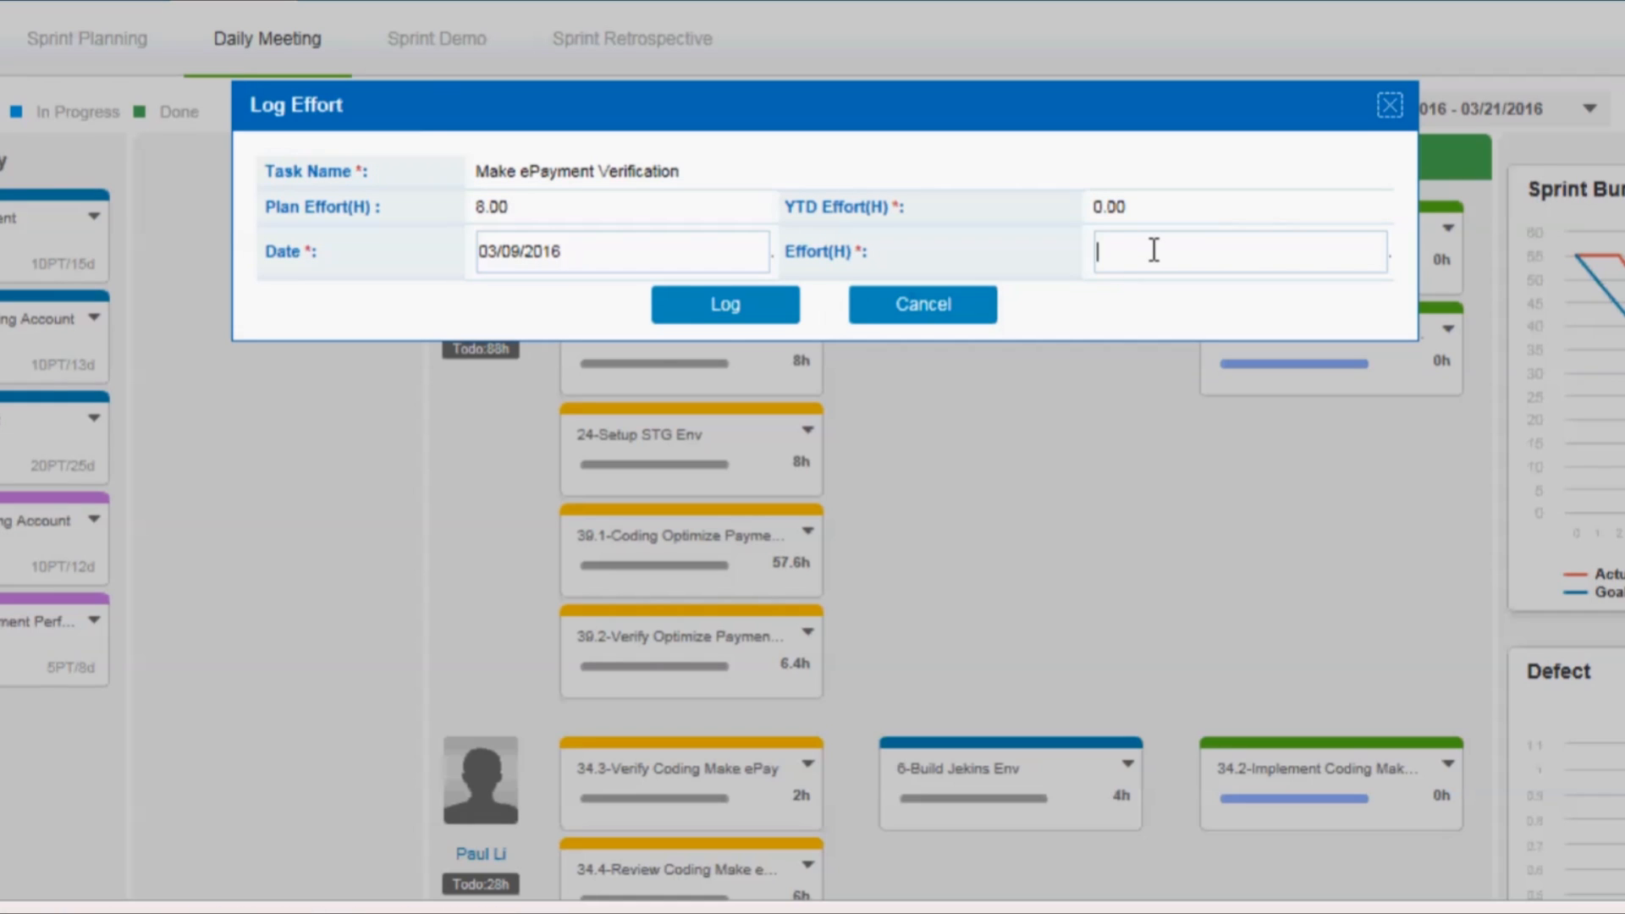
left_click(920, 303)
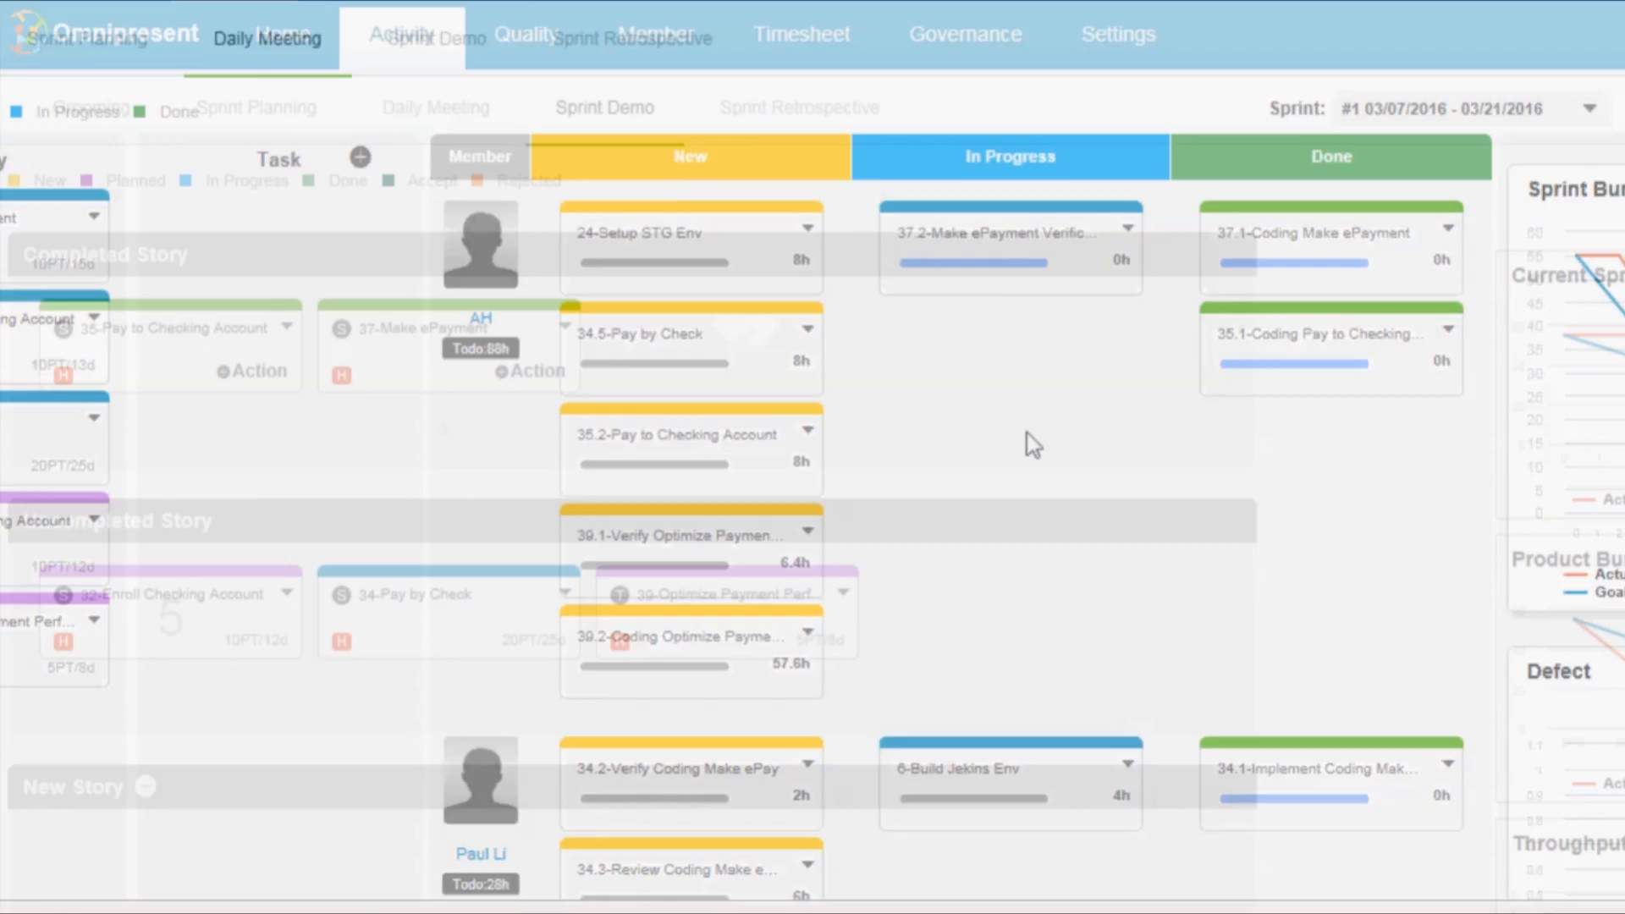
Step: Save the Fraud rules story under New Story and begin the Start Doing retrospective note
scroll("down", 3)
type("Fraud rules")
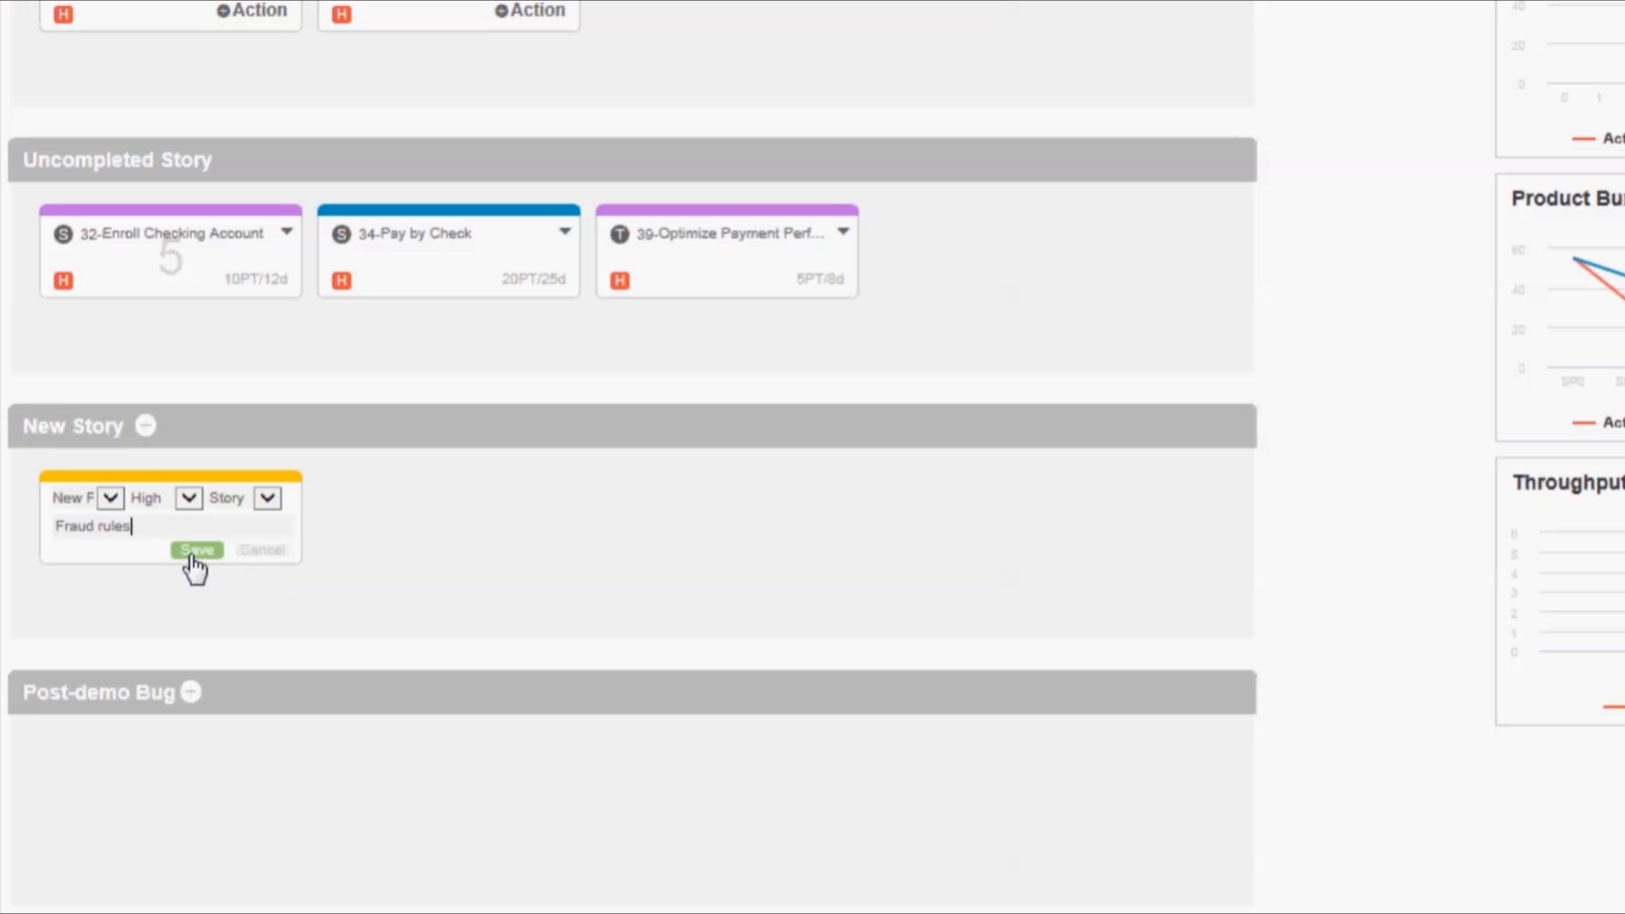
left_click(196, 548)
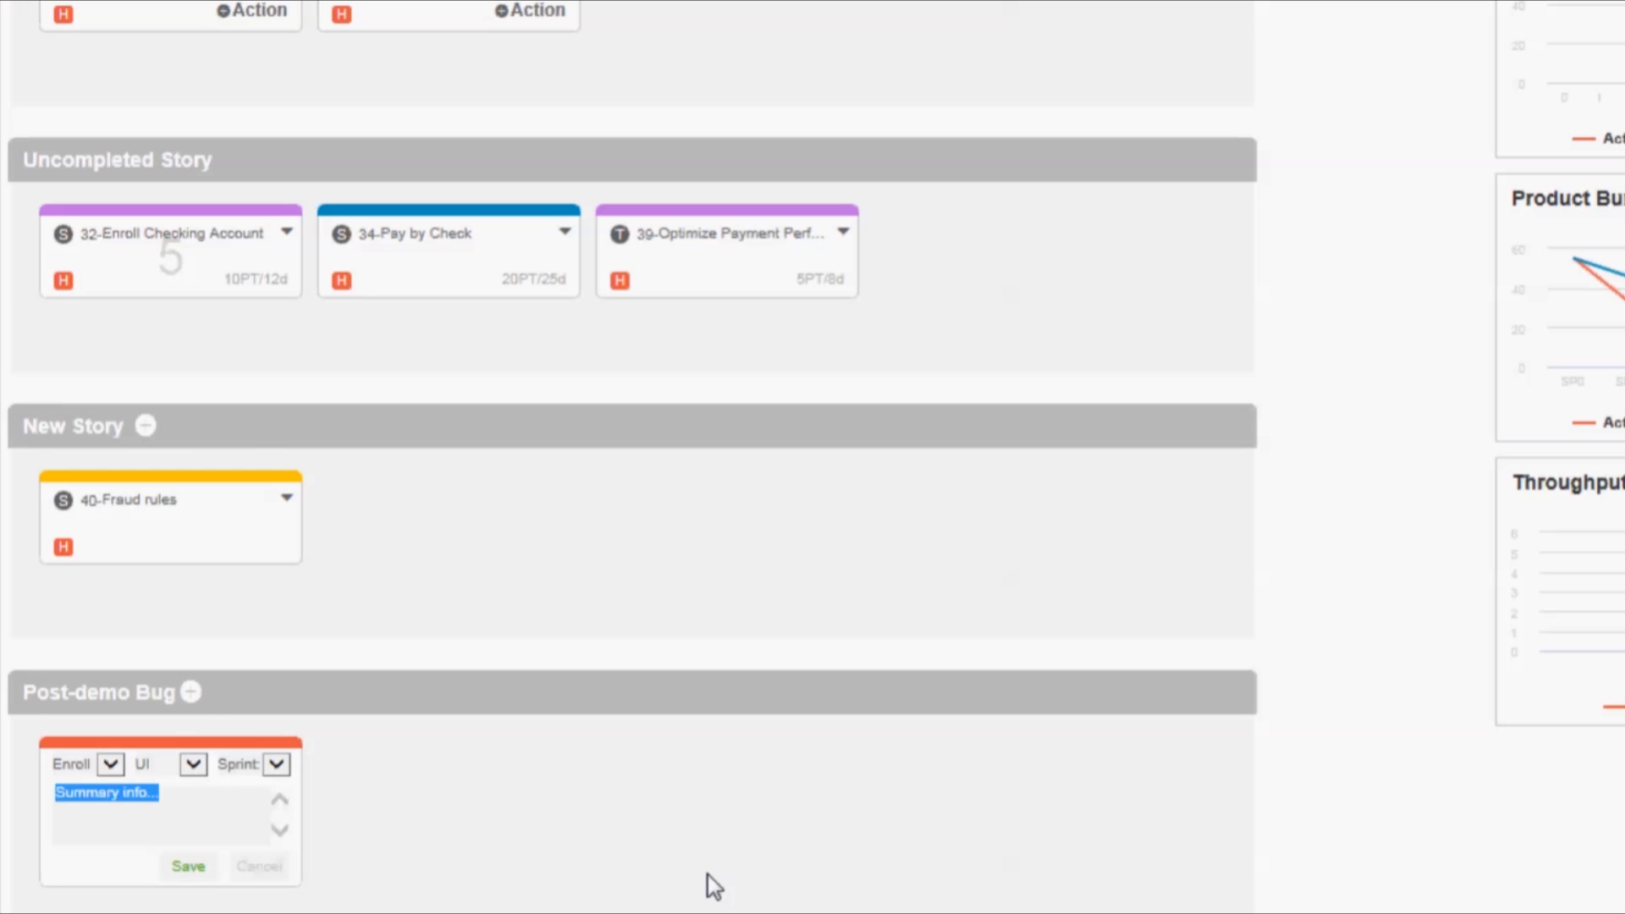
type("Adopt code scan tool to per")
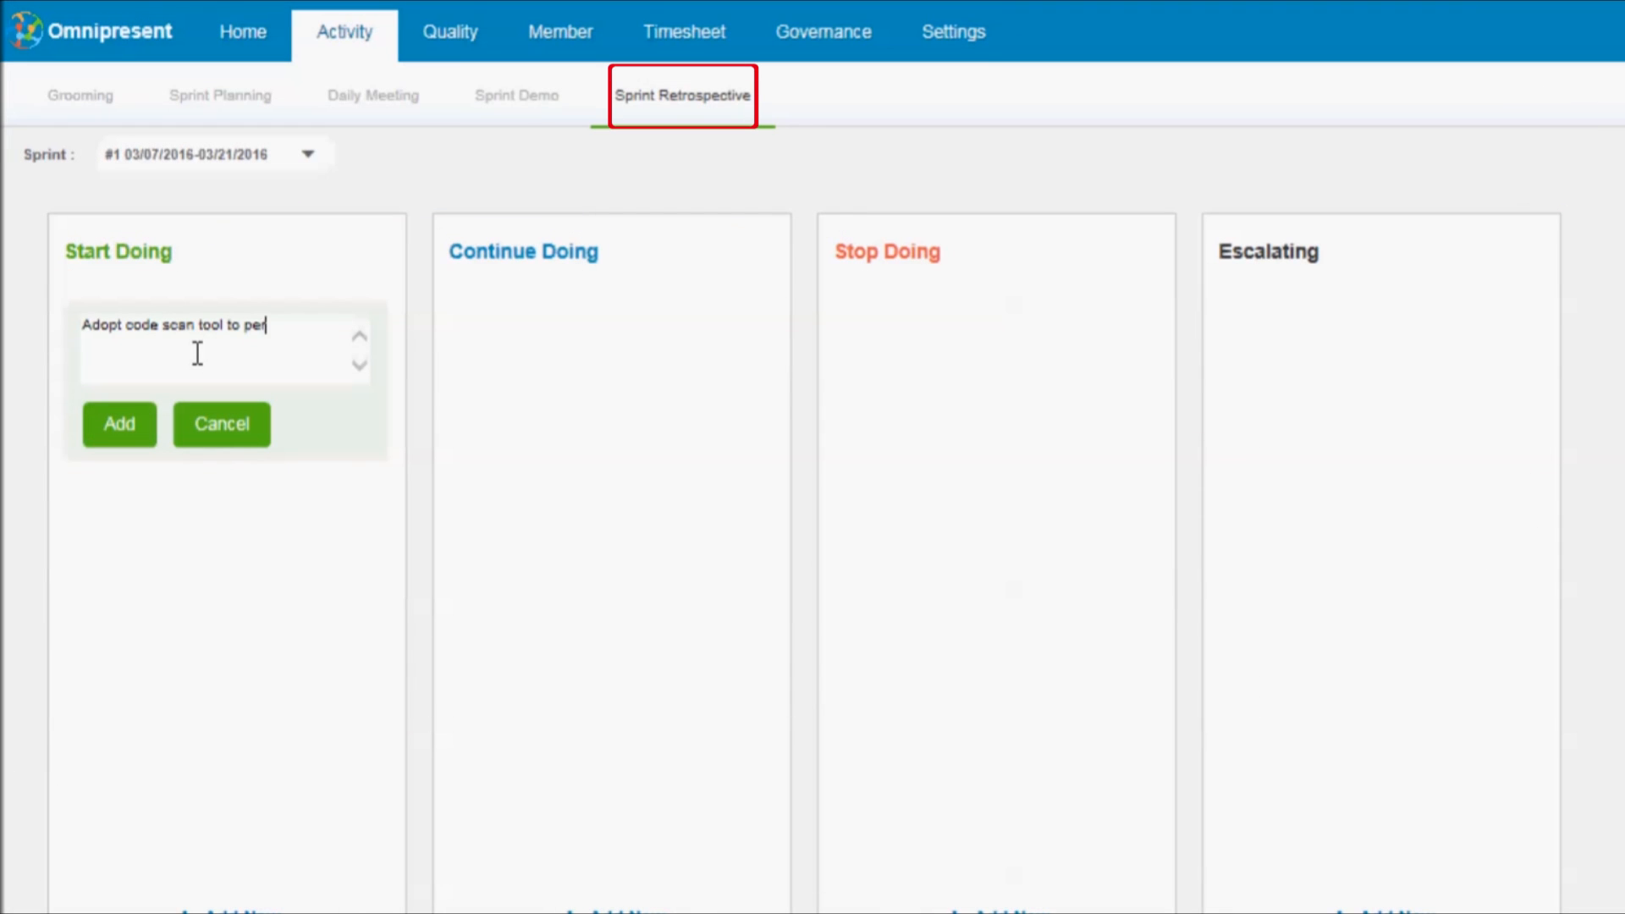
Step: Add the code scan note to Start Doing, 'Use Jenkins' to Continue Doing, and begin the Stop Doing note
left_click(118, 424)
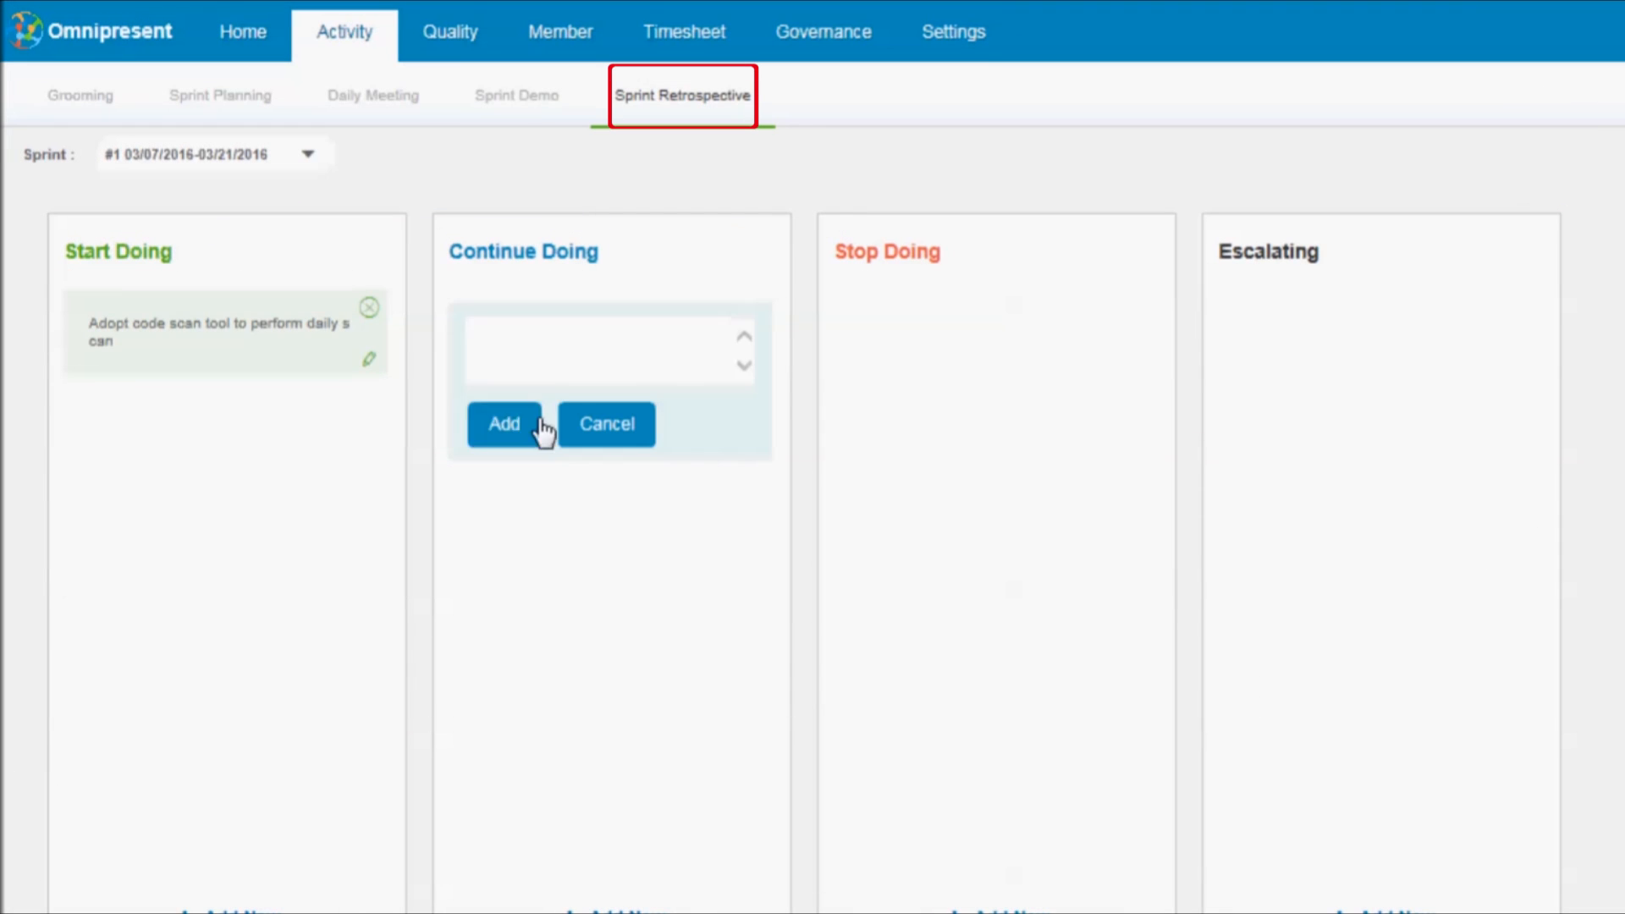
type("Use Jenkins")
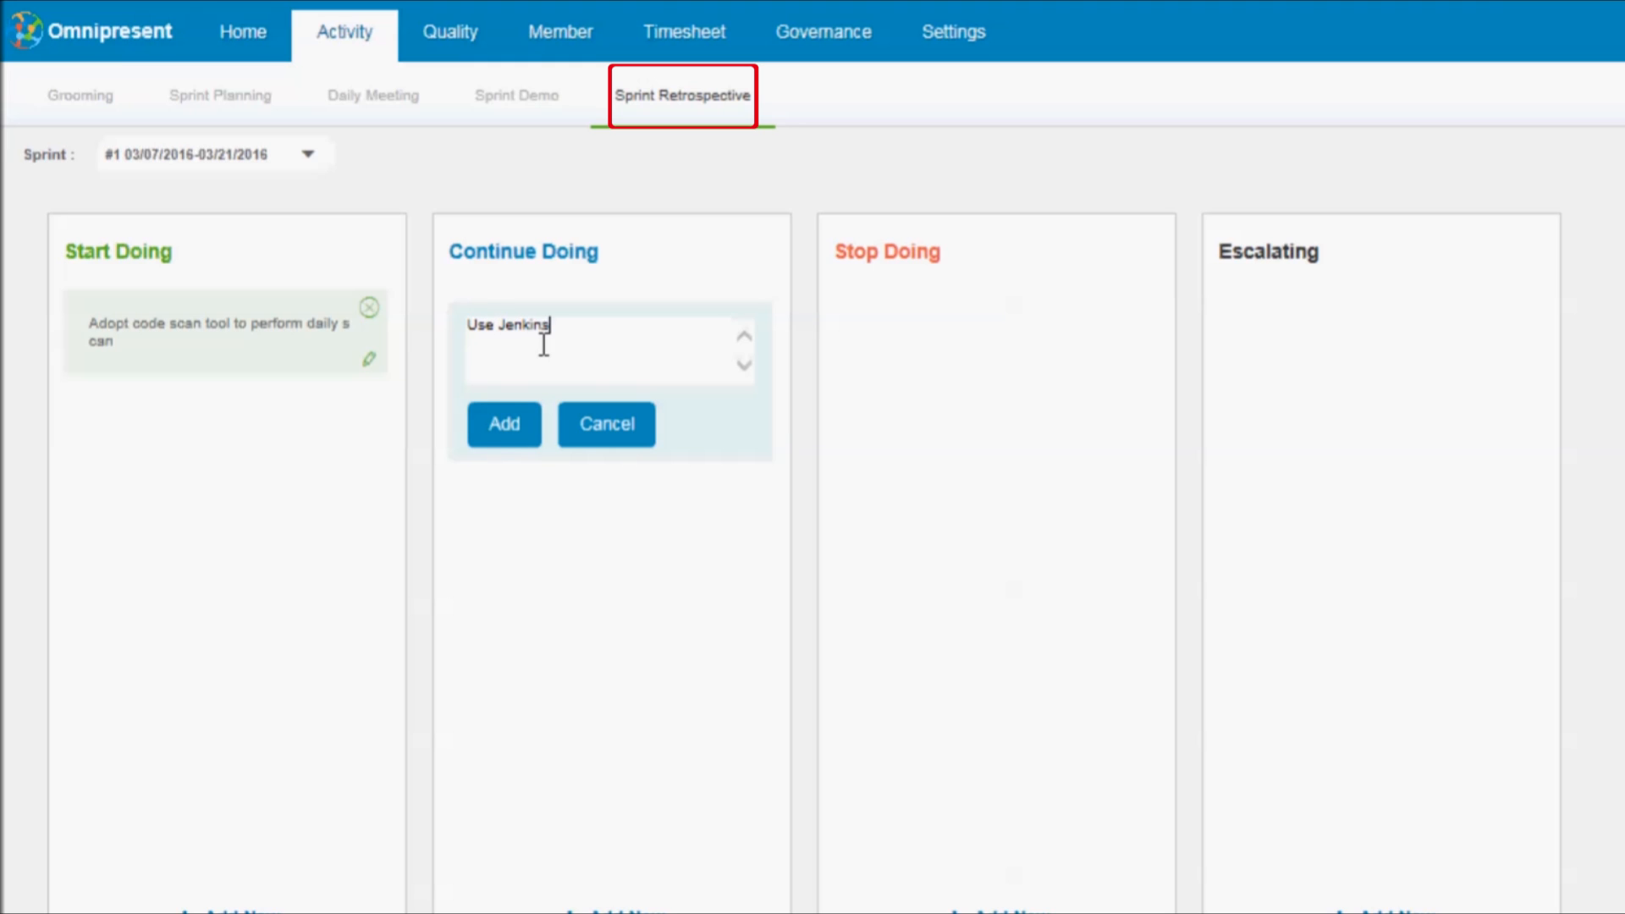
left_click(504, 425)
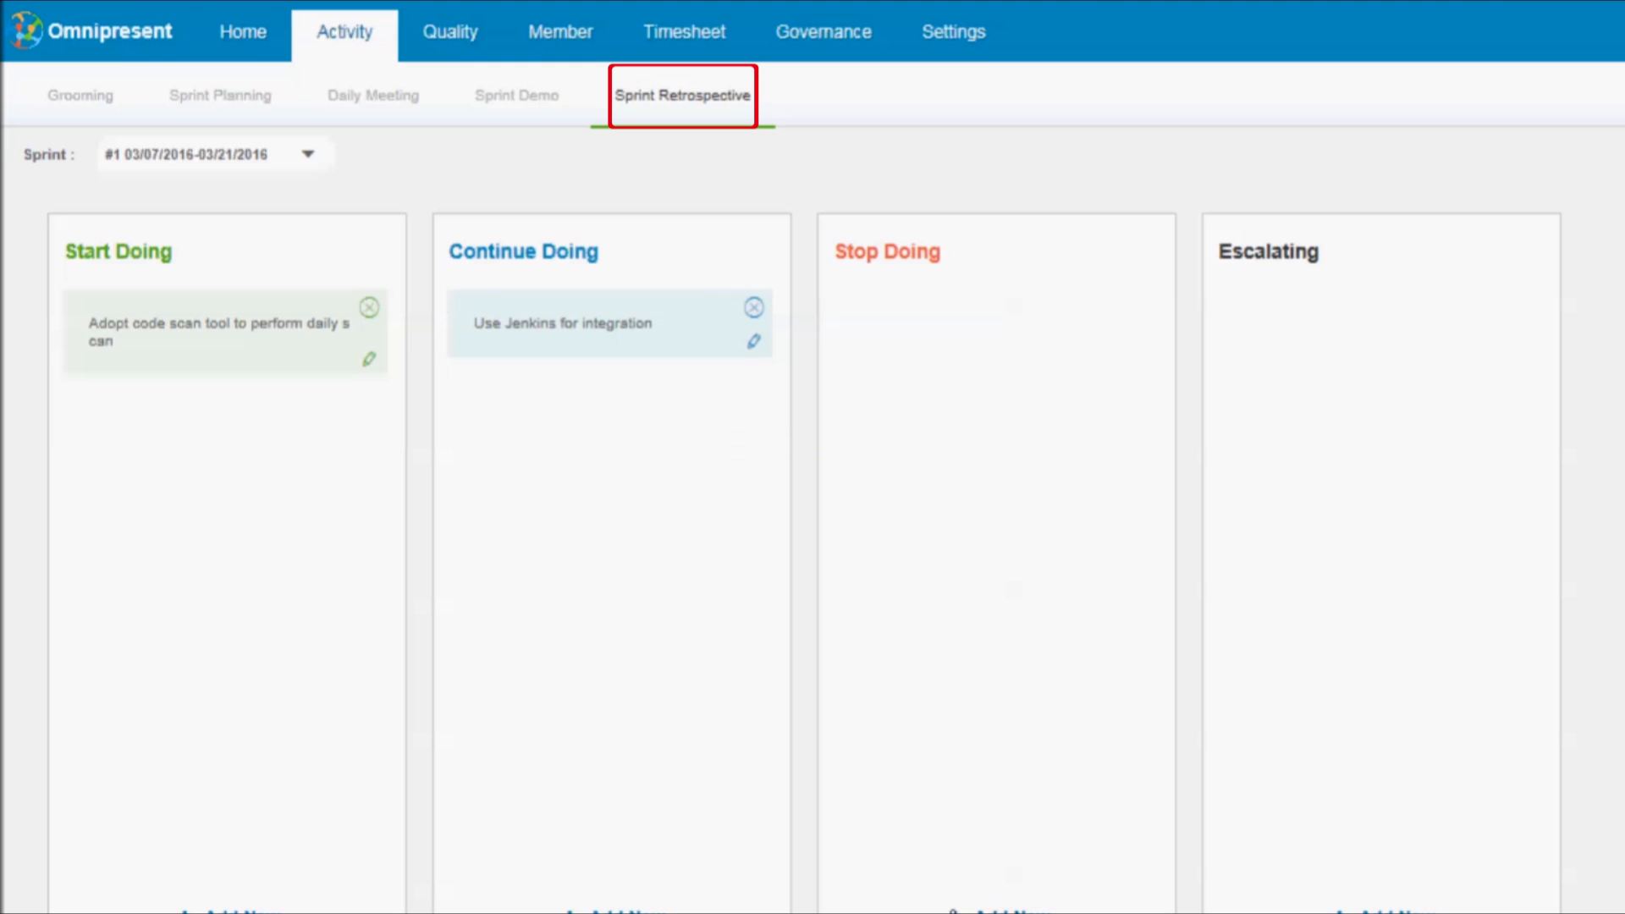
type("Word v")
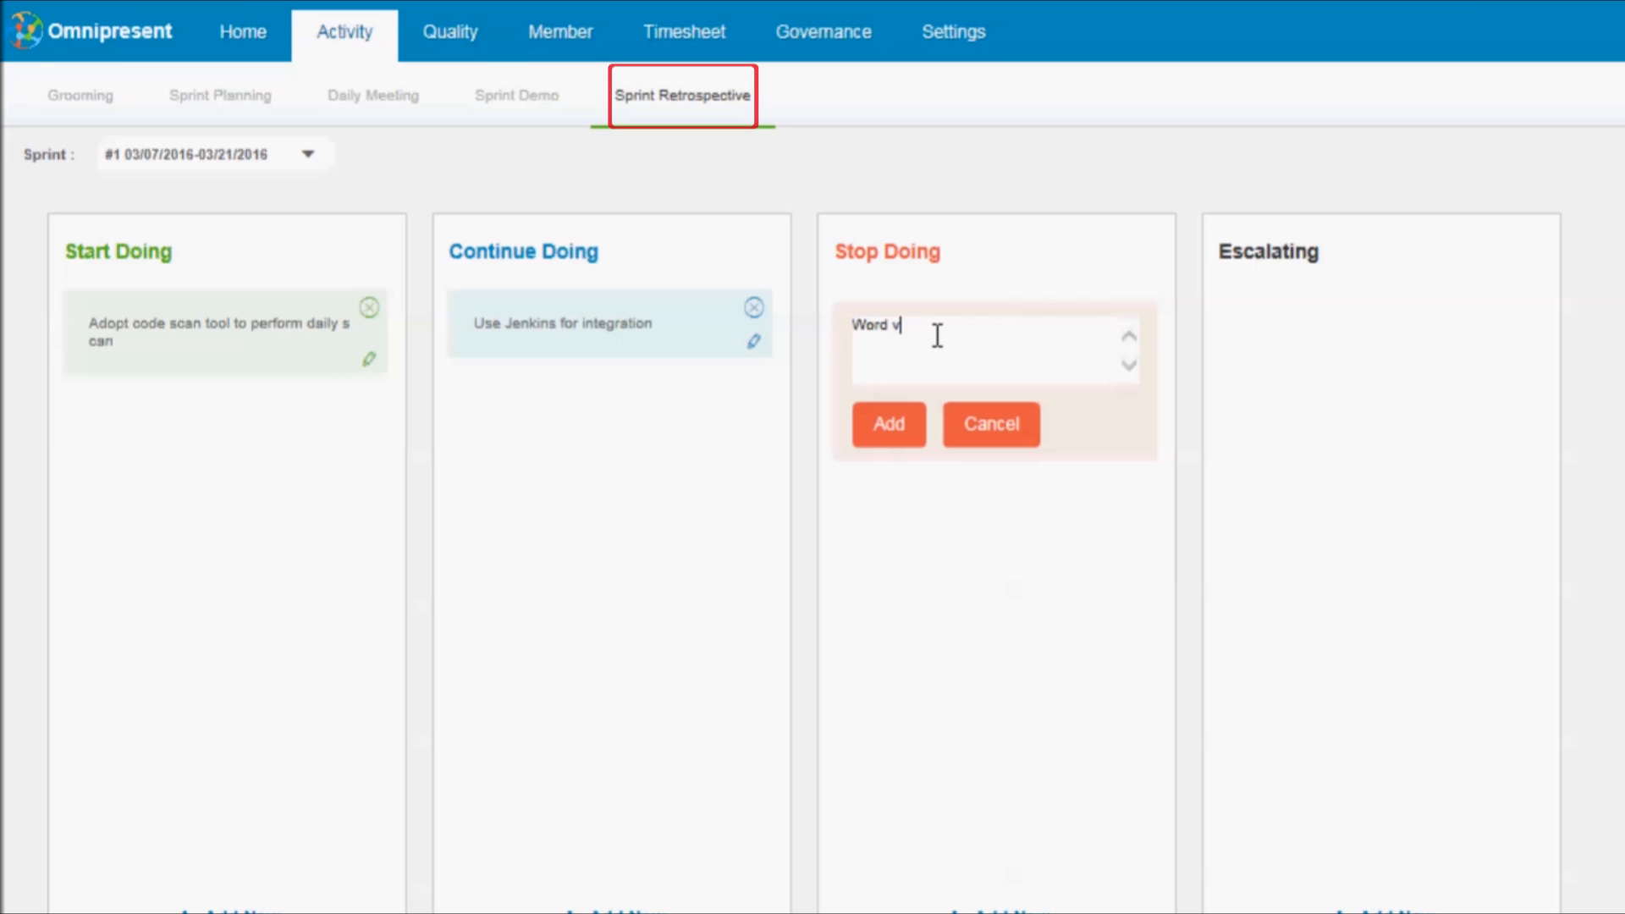